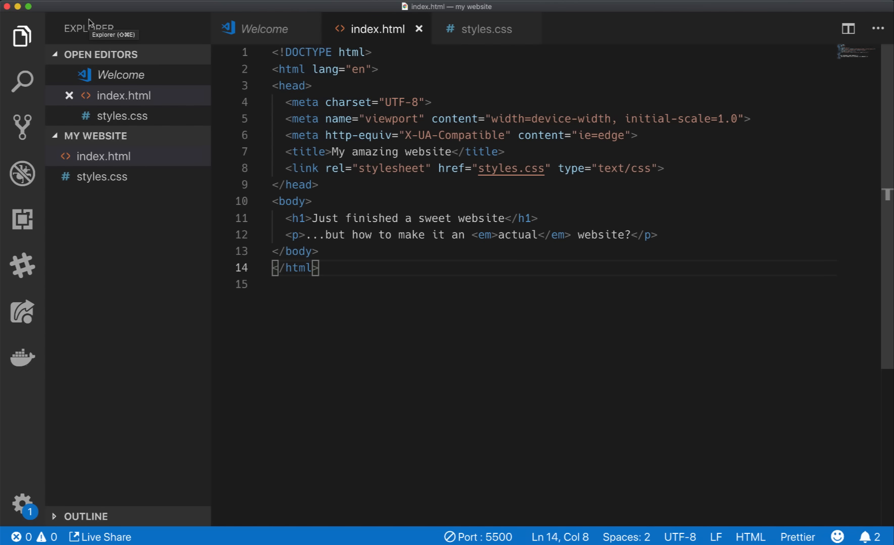
mouse_move(89, 27)
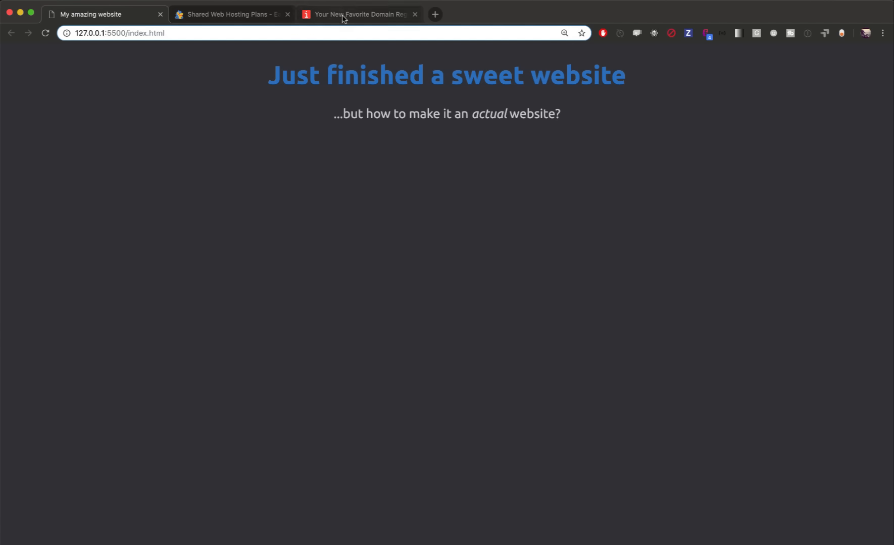
Switch to the iwantmyname registrar tab and its domain search
click(360, 14)
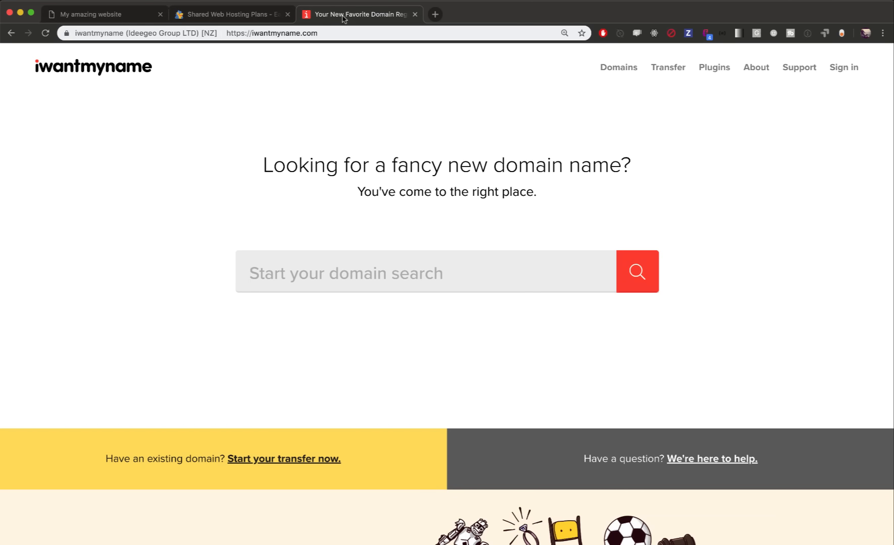
mouse_move(513, 133)
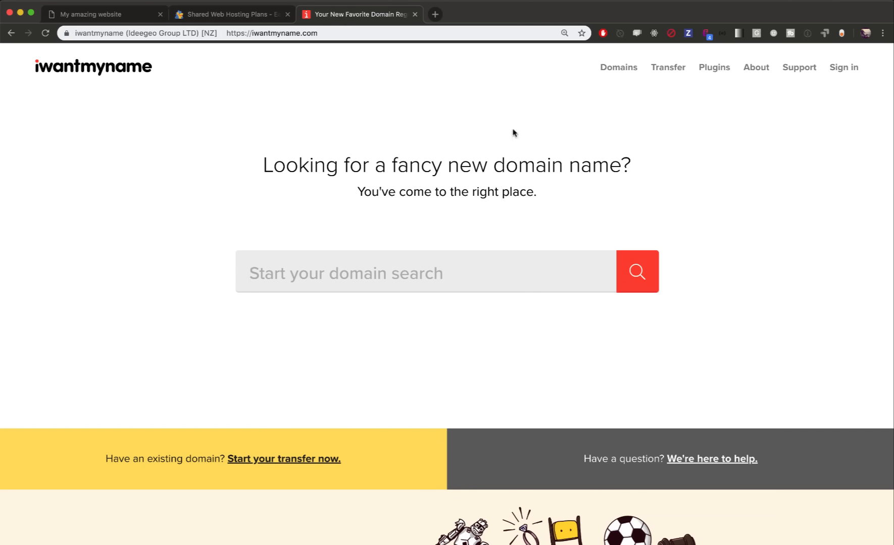
mouse_move(158, 94)
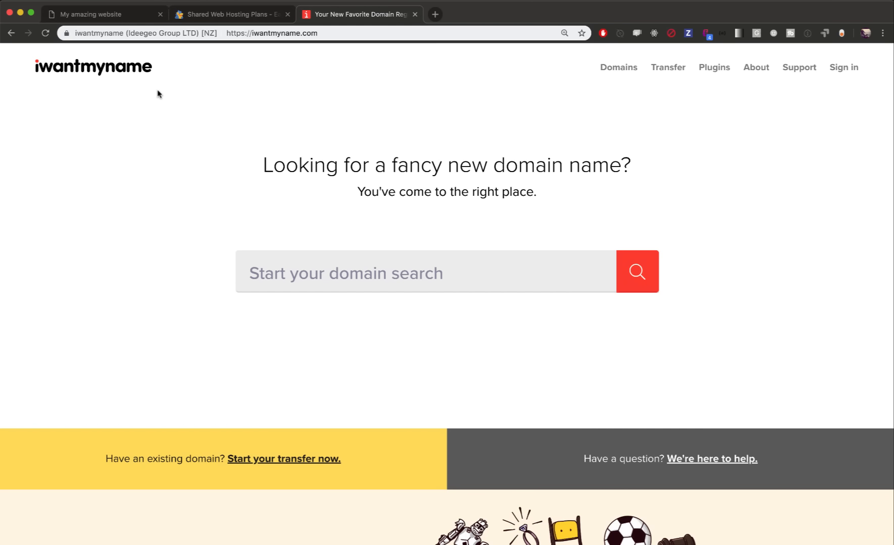
mouse_move(453, 234)
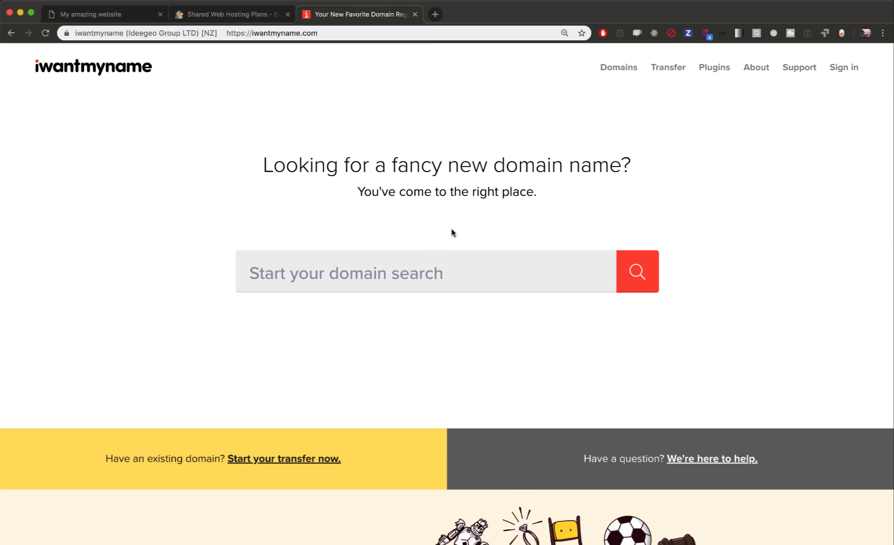
mouse_move(372, 273)
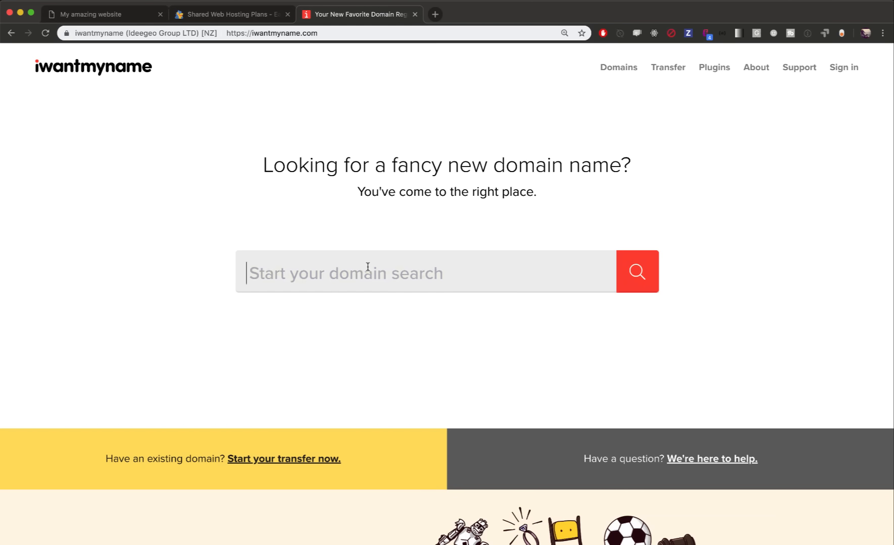
Find myawesomewebsite.com taken, then add the available myawesomenewwebsite.com ($14.90) to the cart
text(myawesomewebsite.xom)
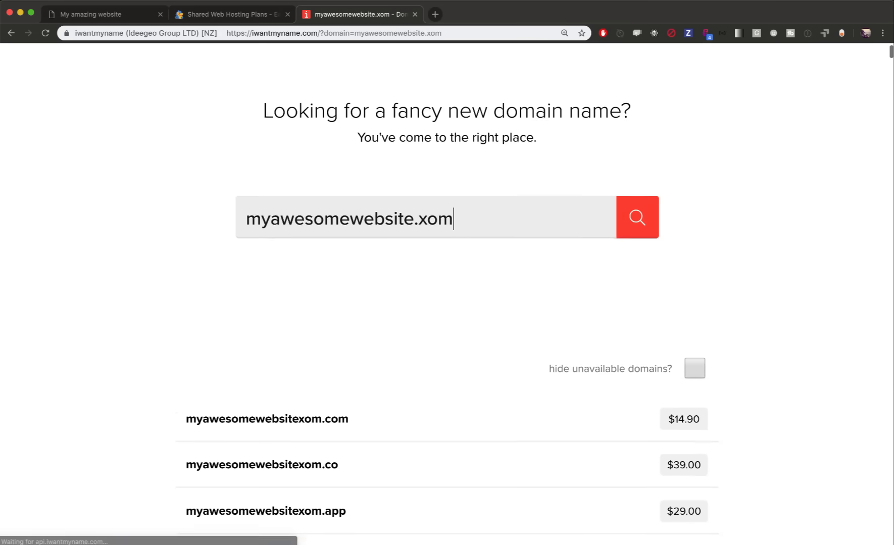
scroll(down, 3)
text(c)
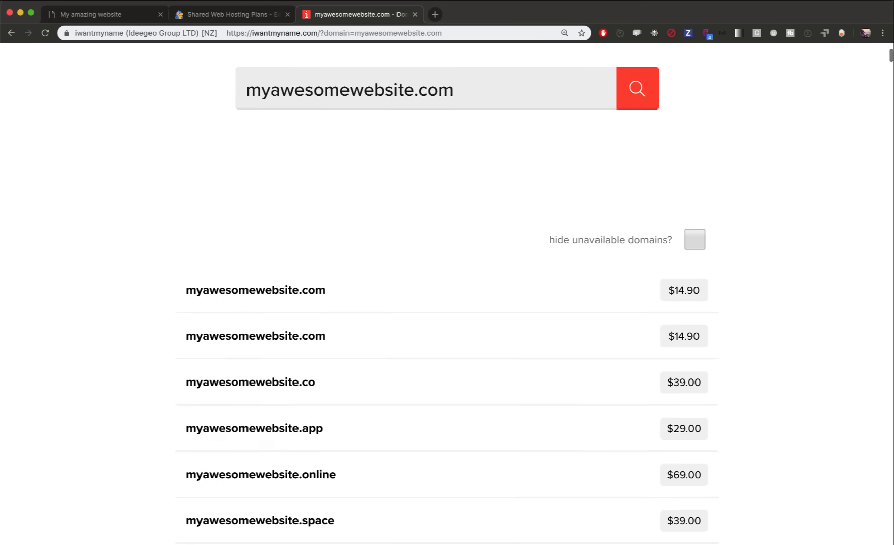
scroll(down, 3)
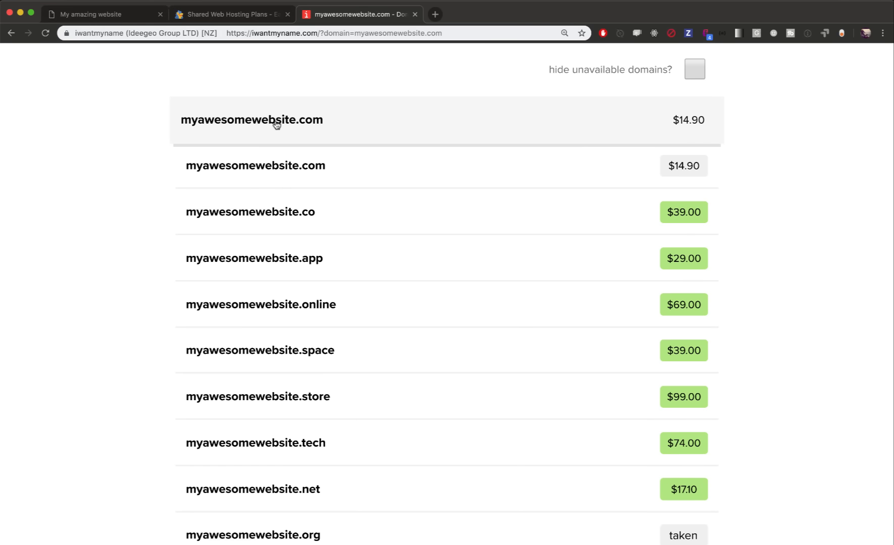
mouse_move(689, 166)
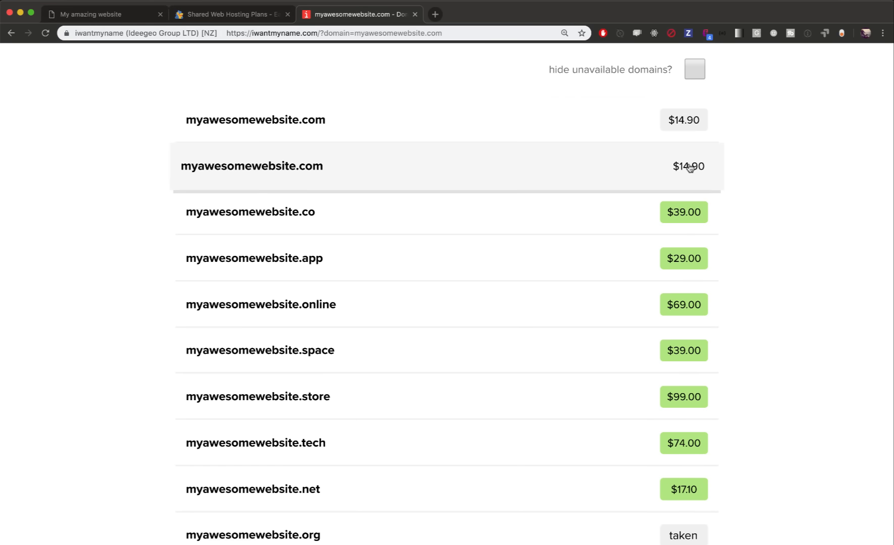
scroll(up, 3)
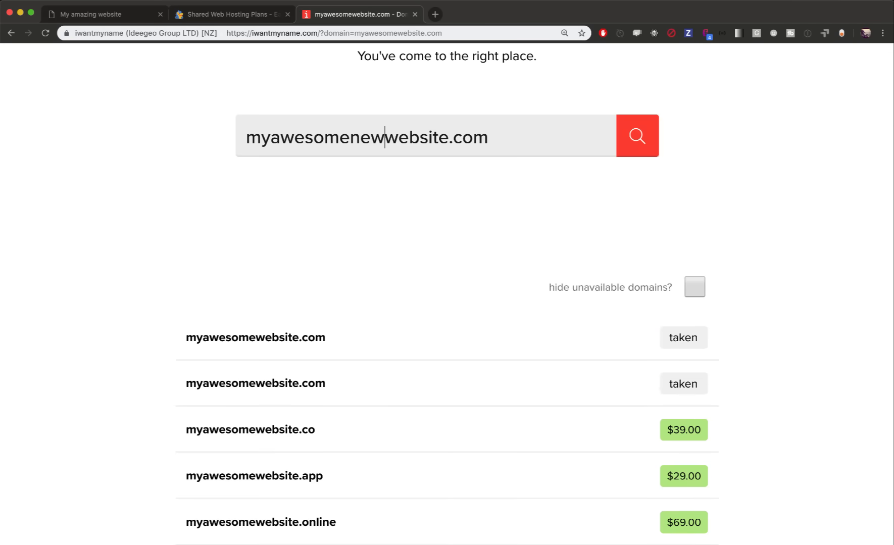
click(636, 136)
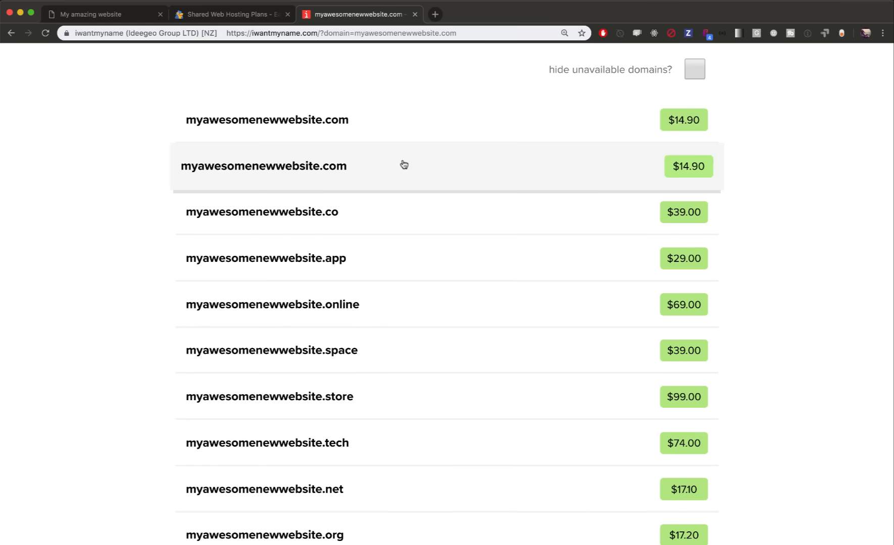
click(688, 165)
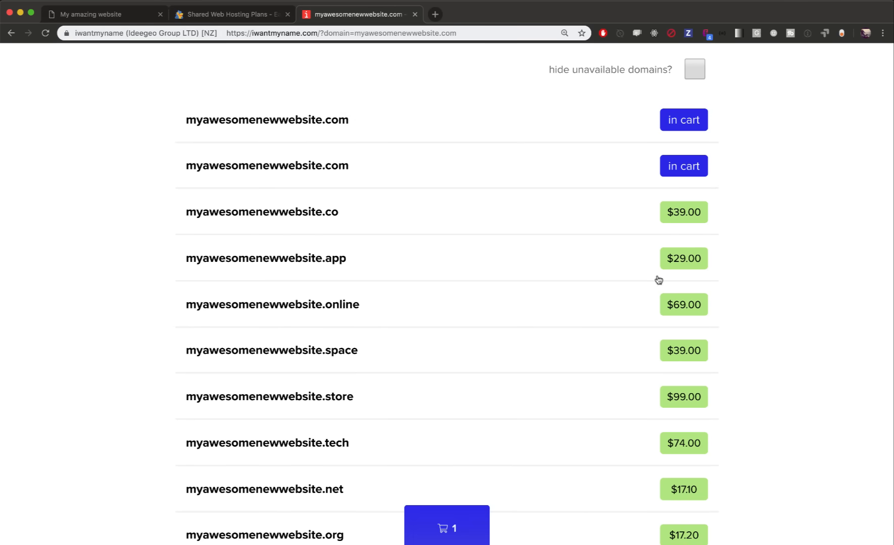
click(447, 528)
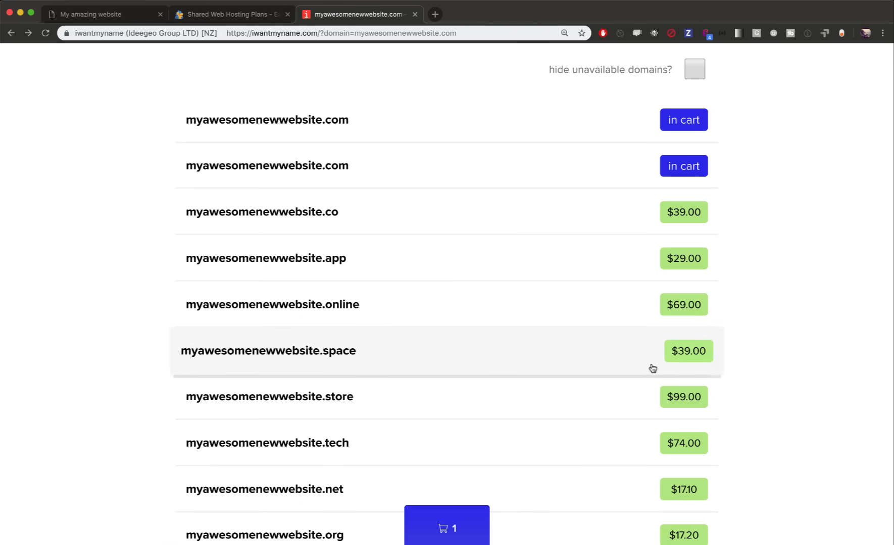
mouse_move(771, 292)
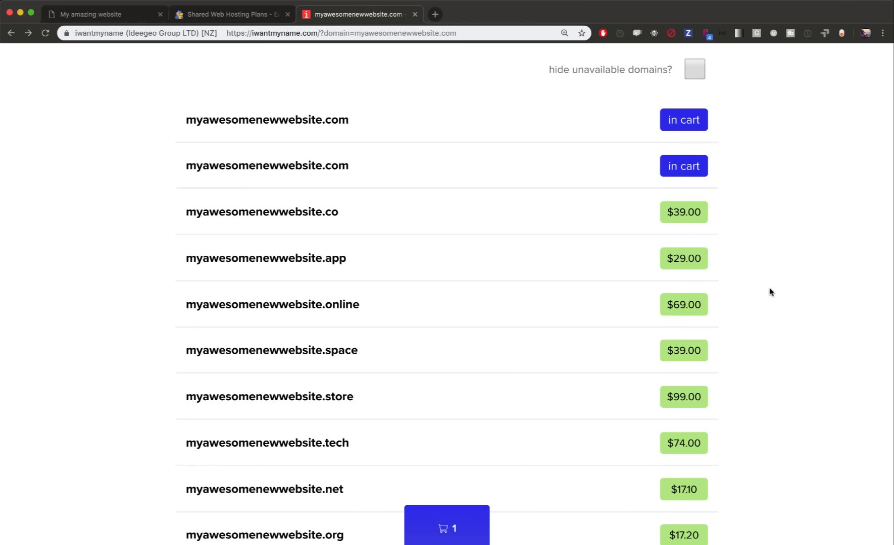
mouse_move(494, 501)
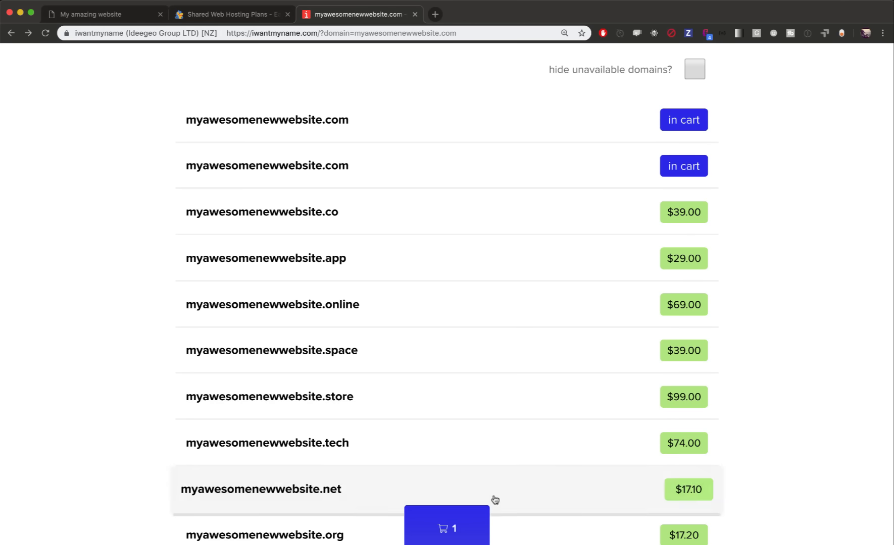
Check out the domain from the cart and sign in to complete the order
click(446, 526)
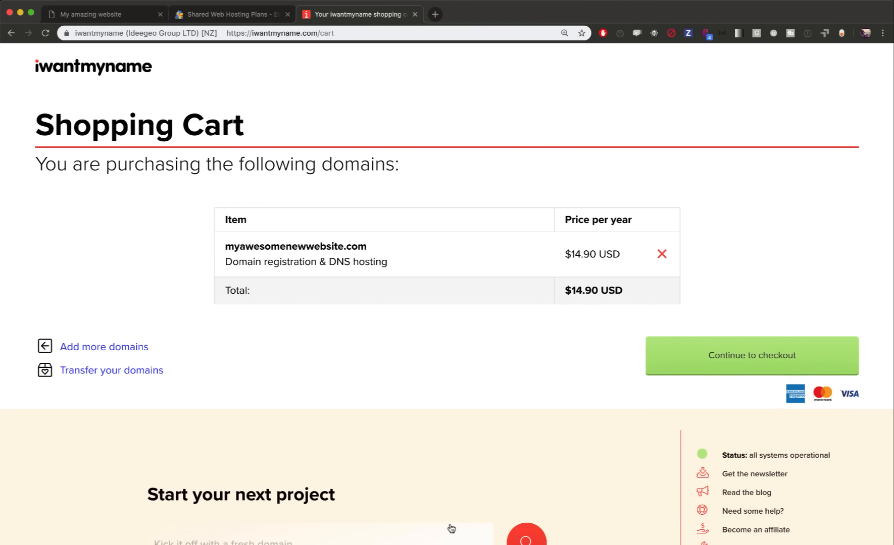
mouse_move(648, 383)
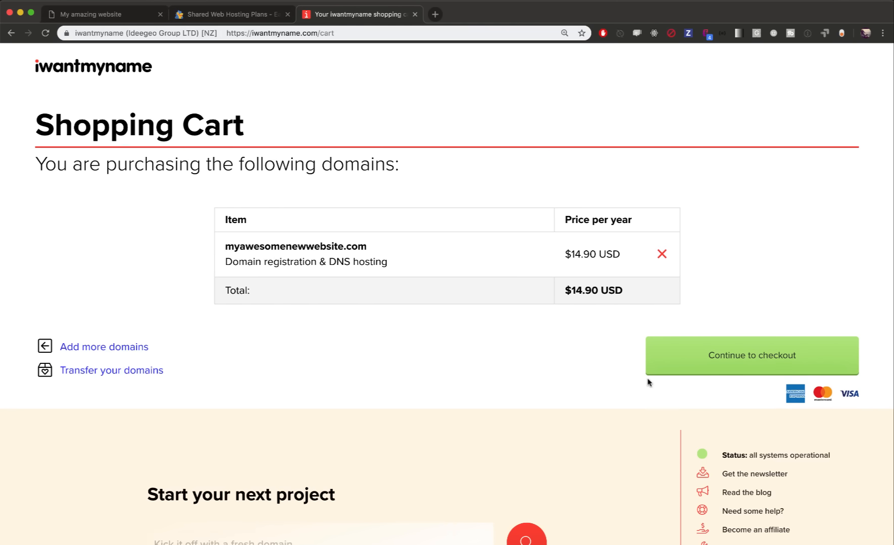
mouse_move(735, 355)
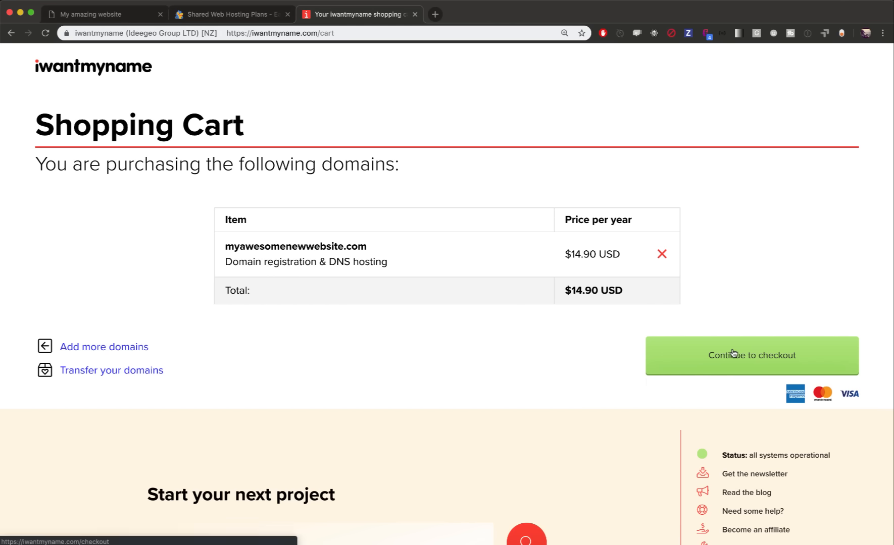
click(752, 356)
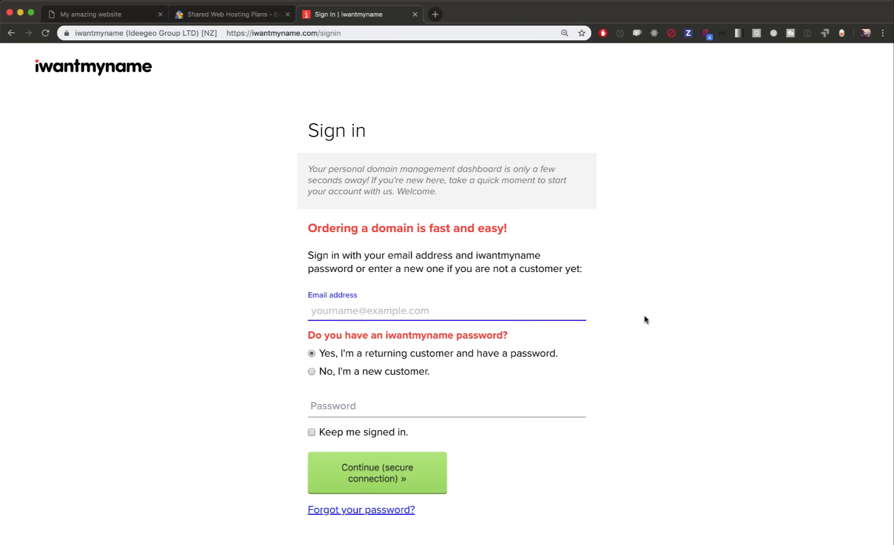
scroll(down, 3)
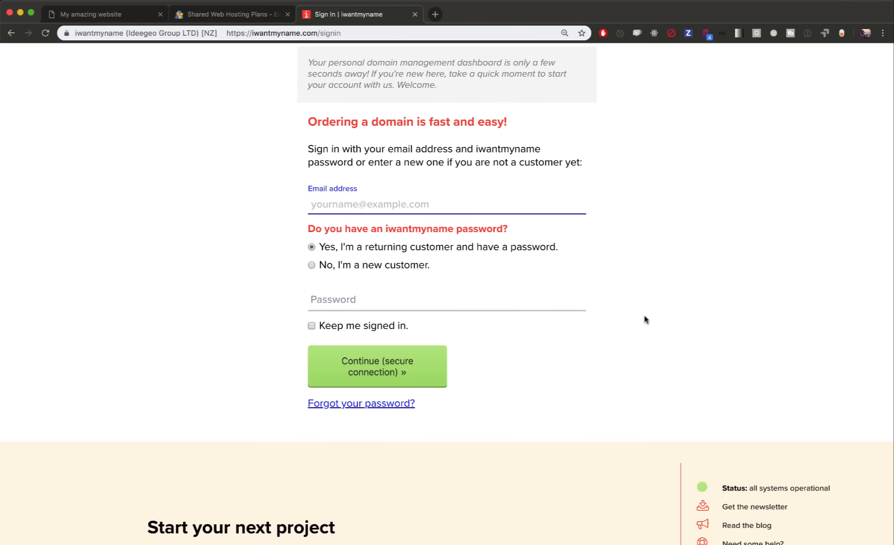
click(377, 367)
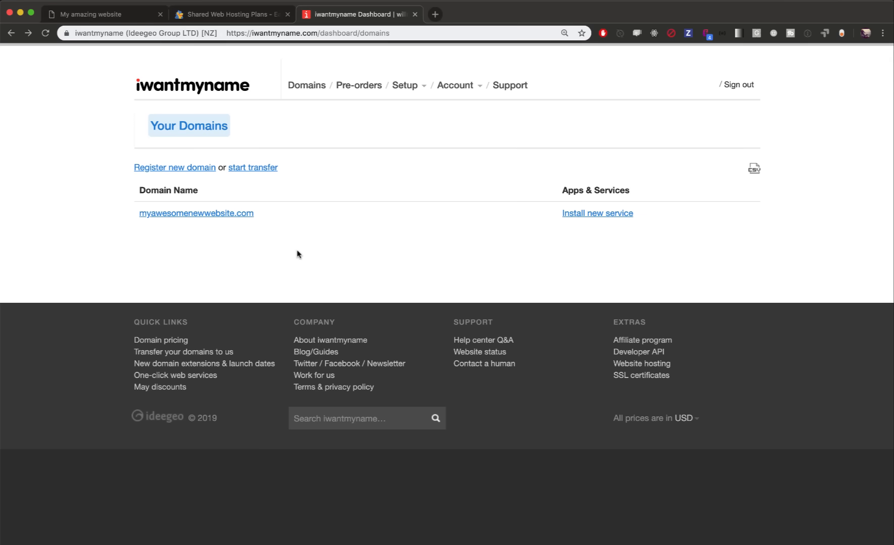
mouse_move(231, 227)
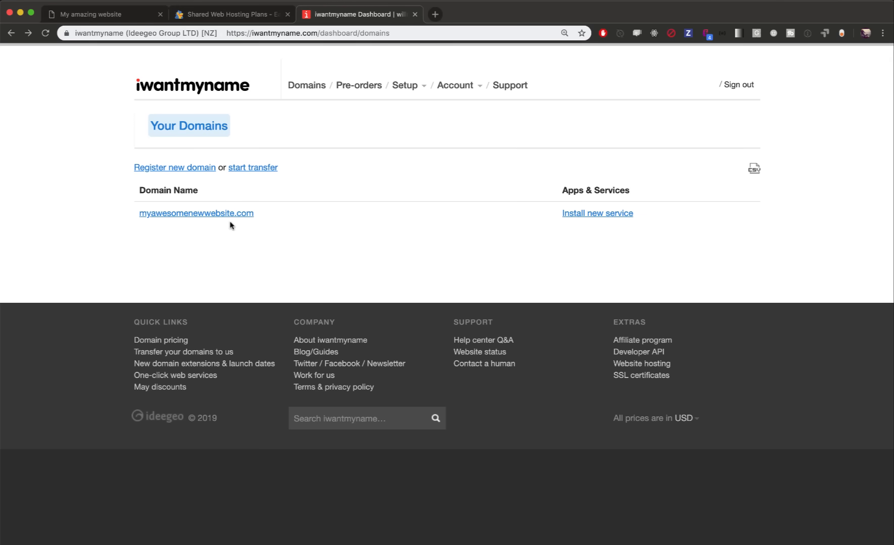
Review myawesomenewwebsite.com's domain info and nameservers, then switch to the HostGator hosting tab
click(196, 213)
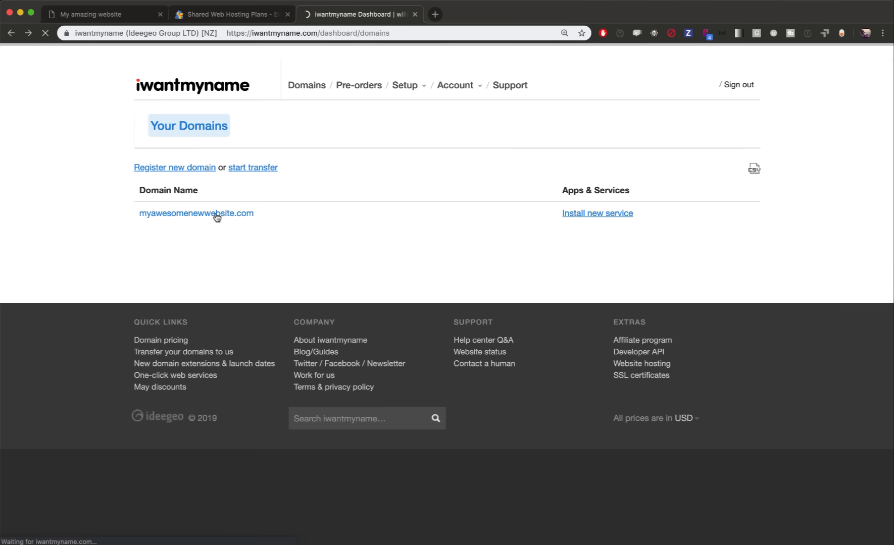
click(196, 214)
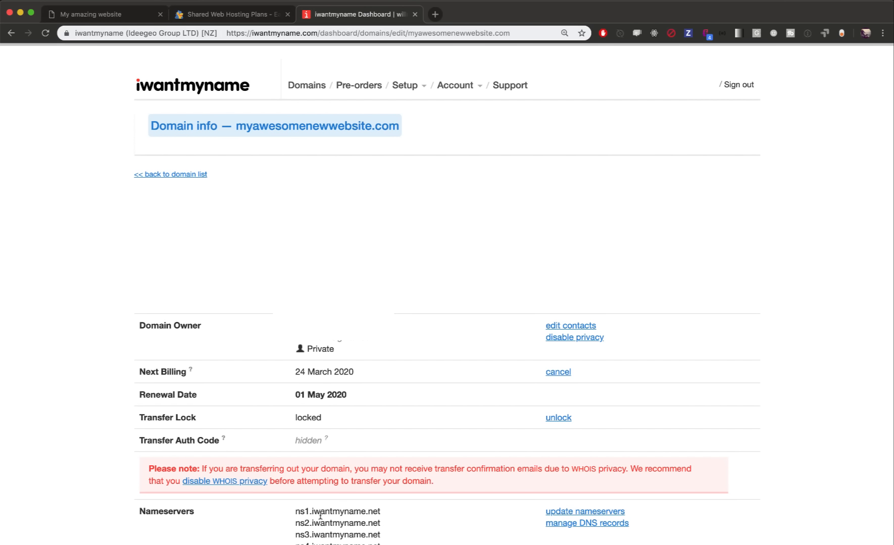
mouse_move(639, 354)
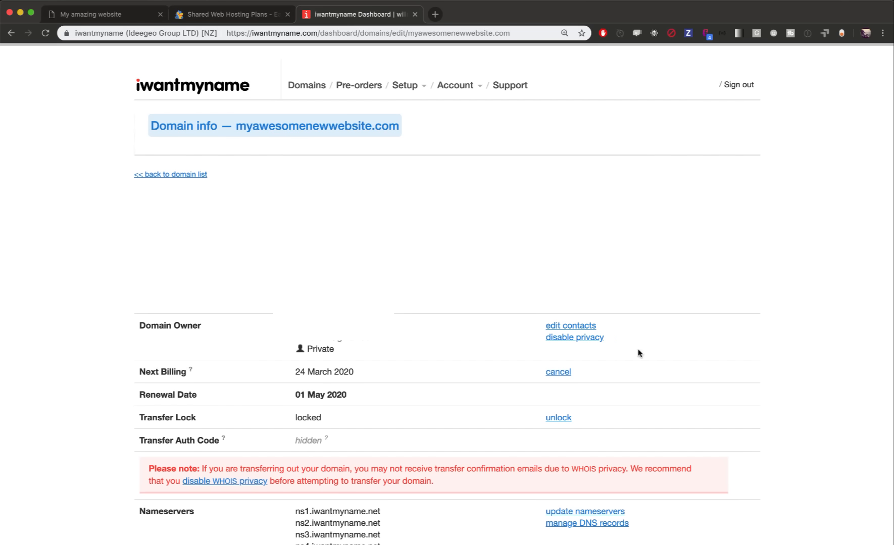
mouse_move(575, 338)
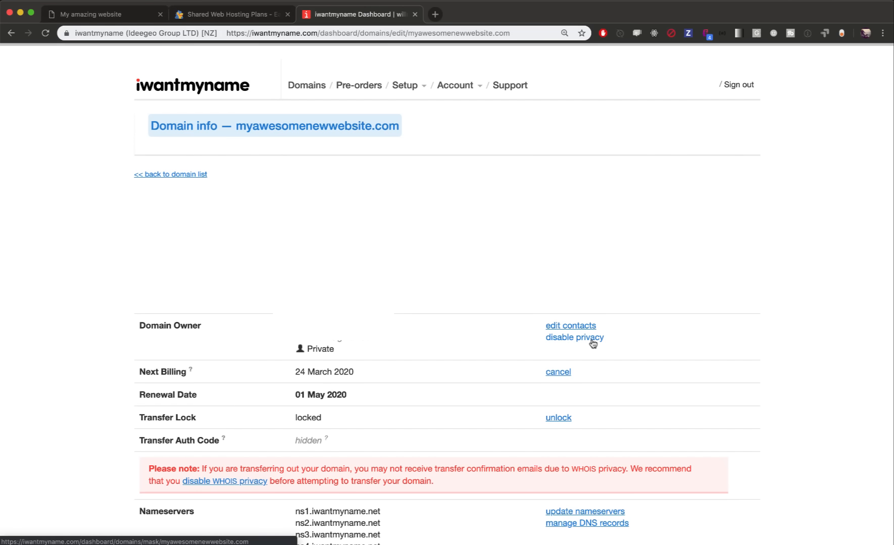
mouse_move(306, 169)
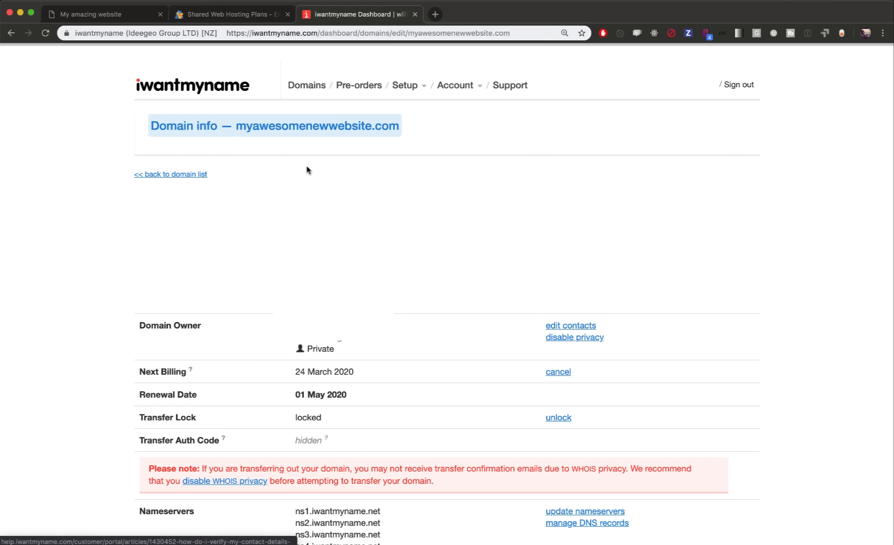
click(231, 14)
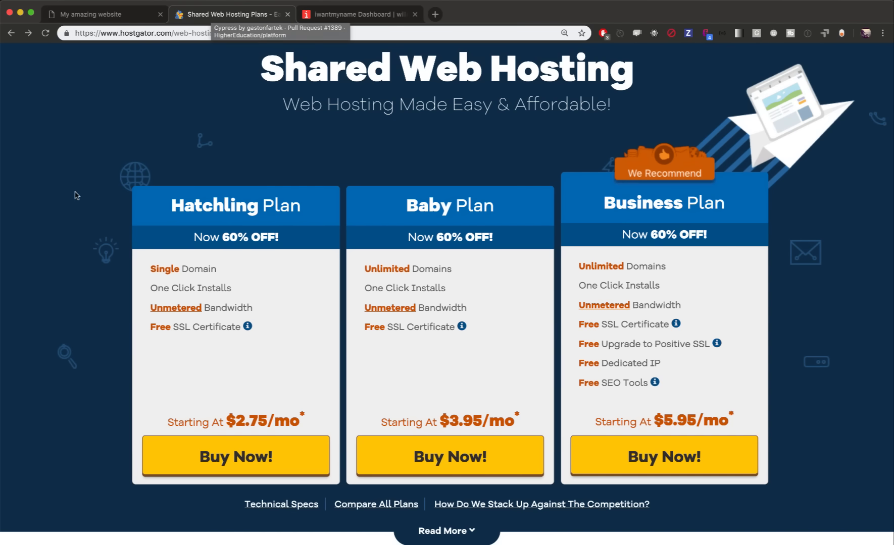
mouse_move(236, 457)
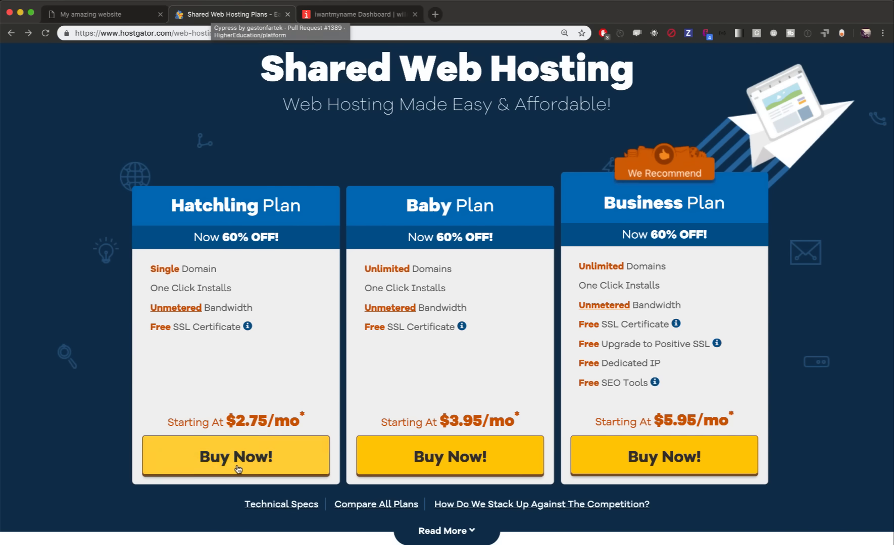
mouse_move(172, 272)
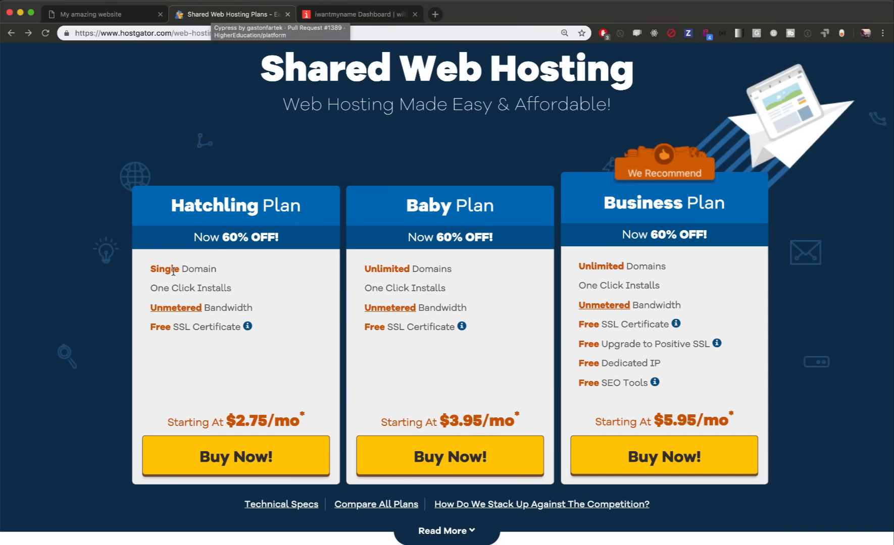
mouse_move(403, 269)
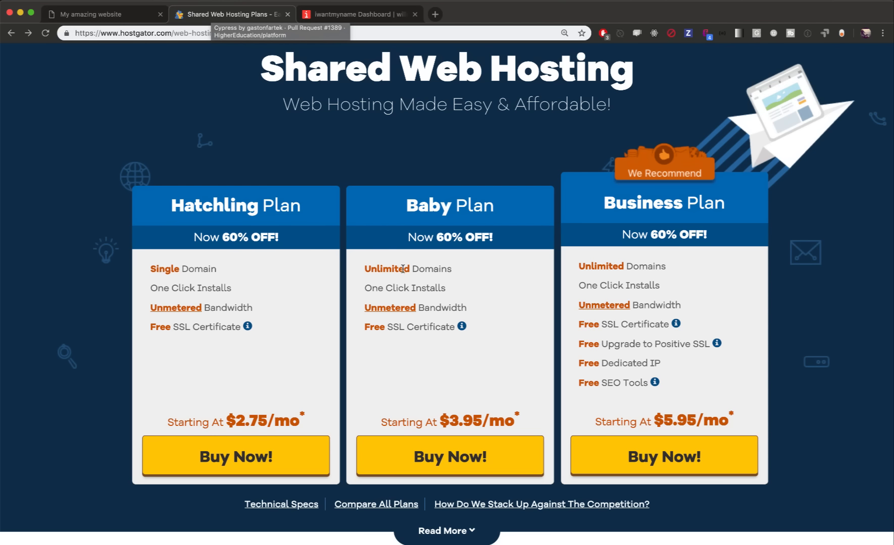
mouse_move(569, 257)
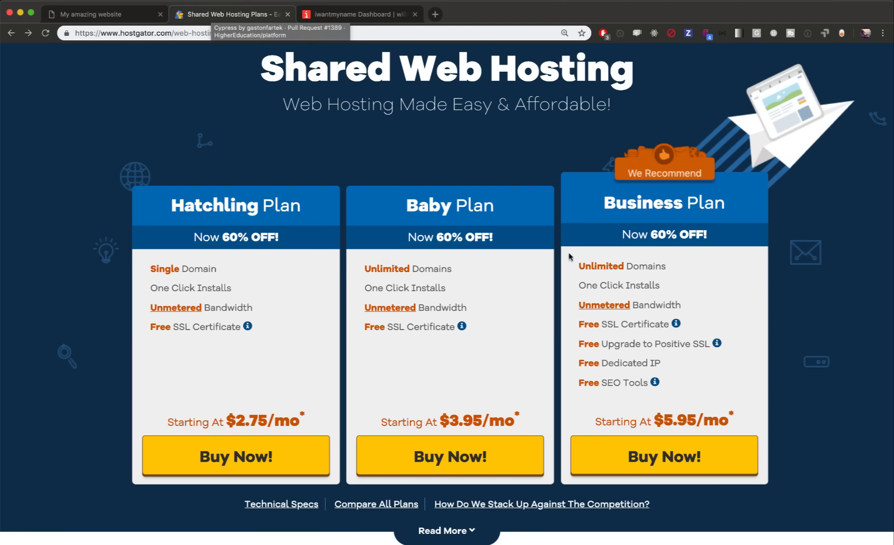
mouse_move(253, 323)
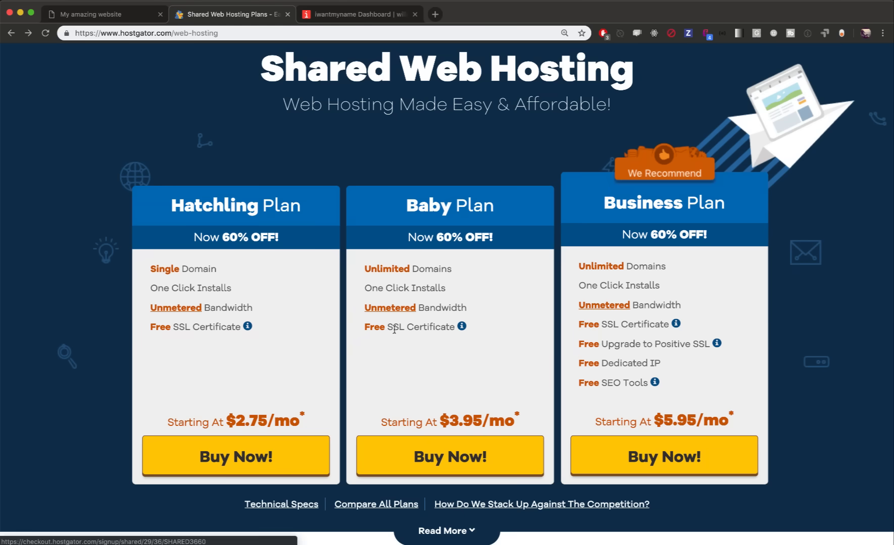
mouse_move(464, 280)
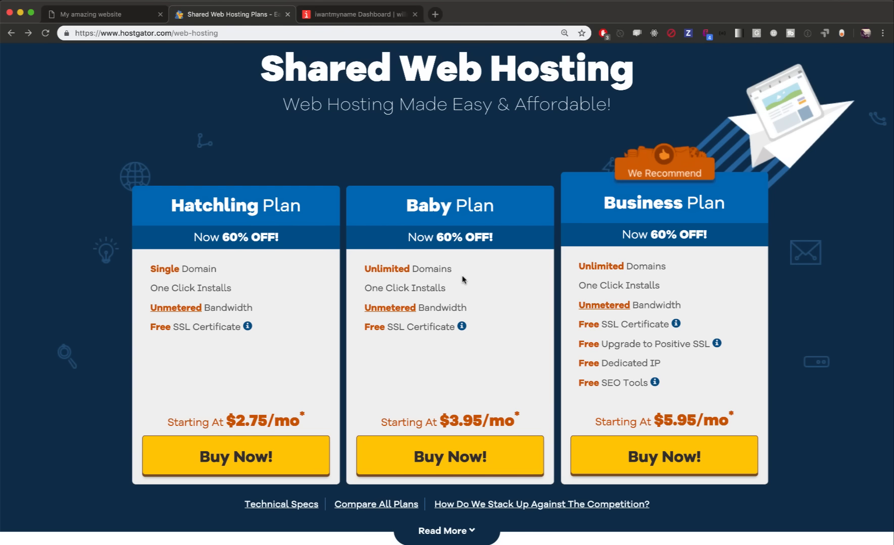
mouse_move(450, 346)
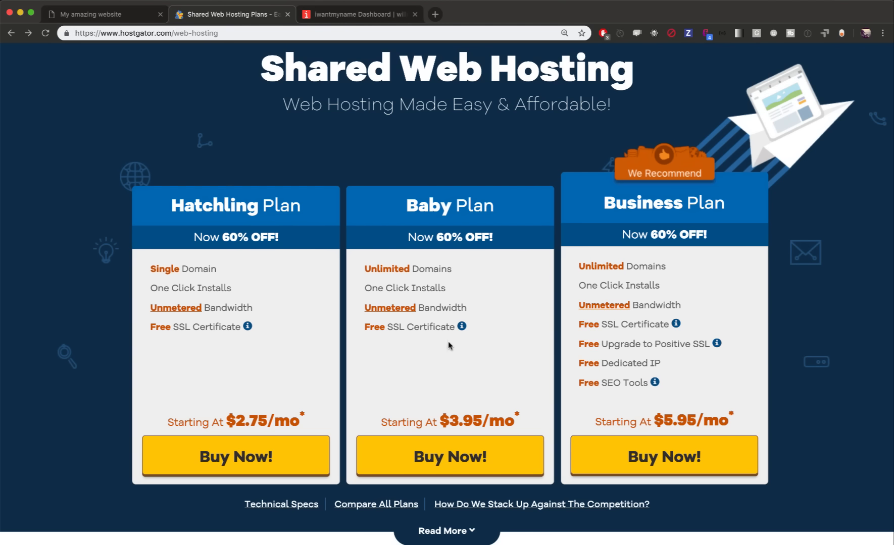
mouse_move(313, 419)
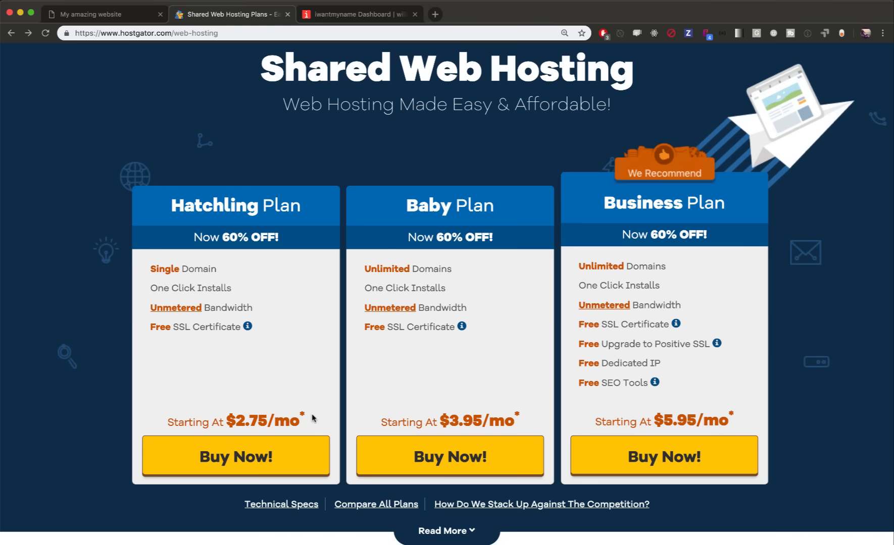
mouse_move(236, 456)
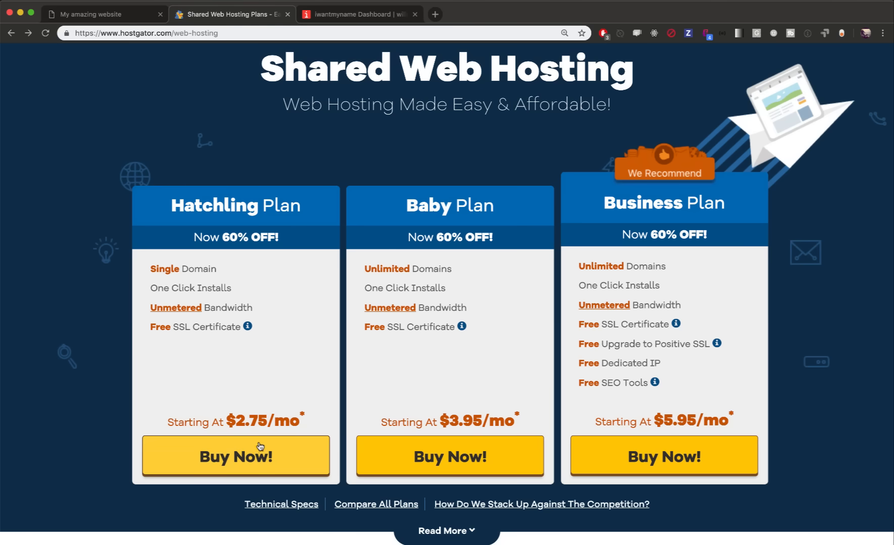
Choose Buy Now on the Hatchling plan to reach HostGator's checkout form
click(235, 457)
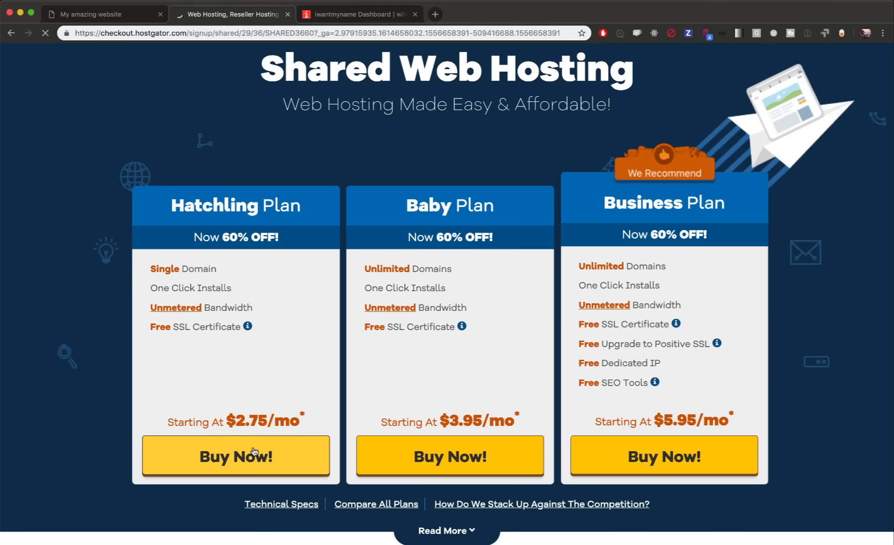
click(235, 465)
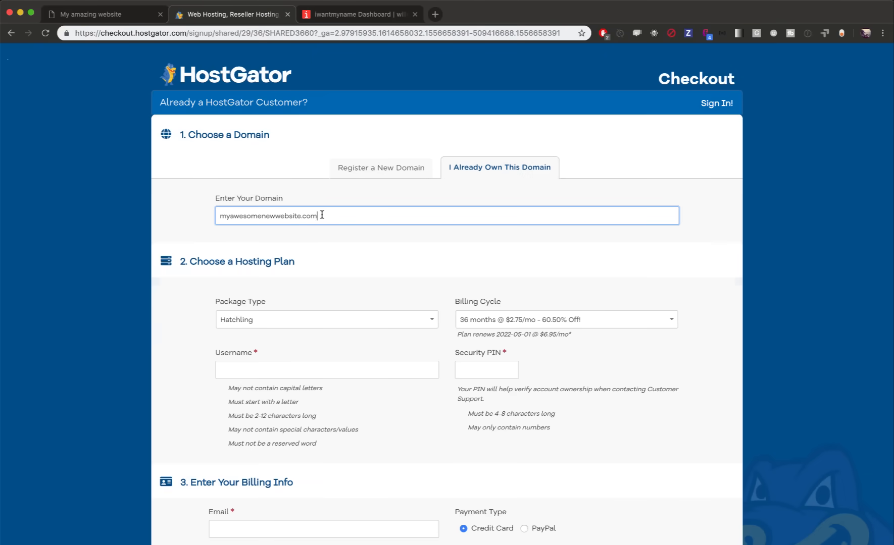
Add owned domain myawesomenewwebsite.com to the order and review the billing cycle terms
click(331, 247)
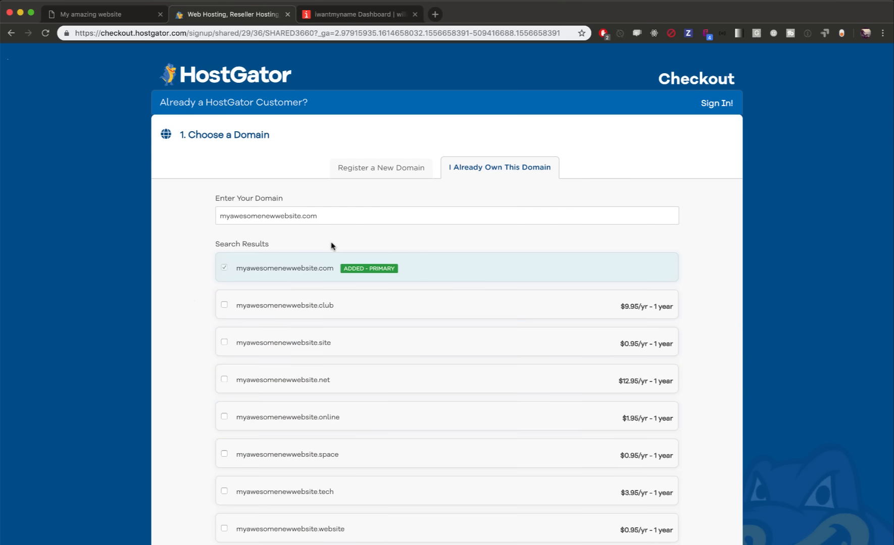
scroll(down, 3)
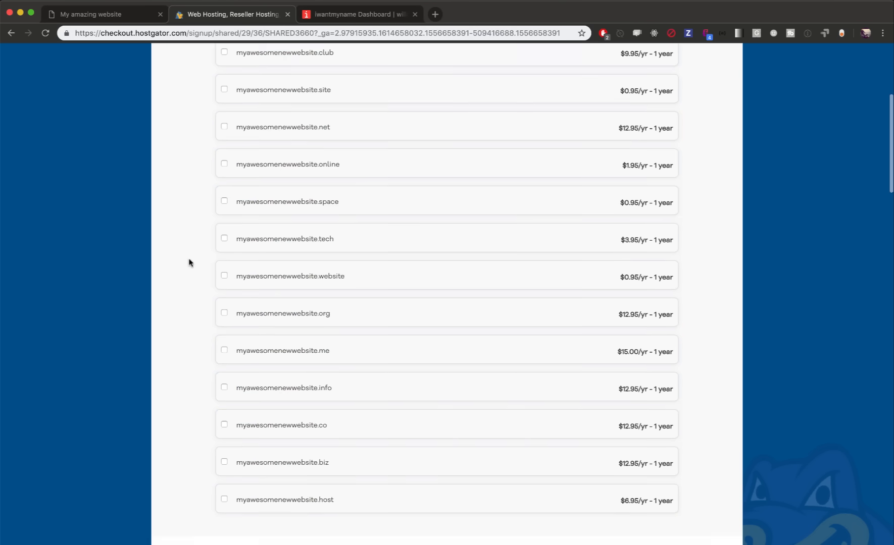
scroll(down, 3)
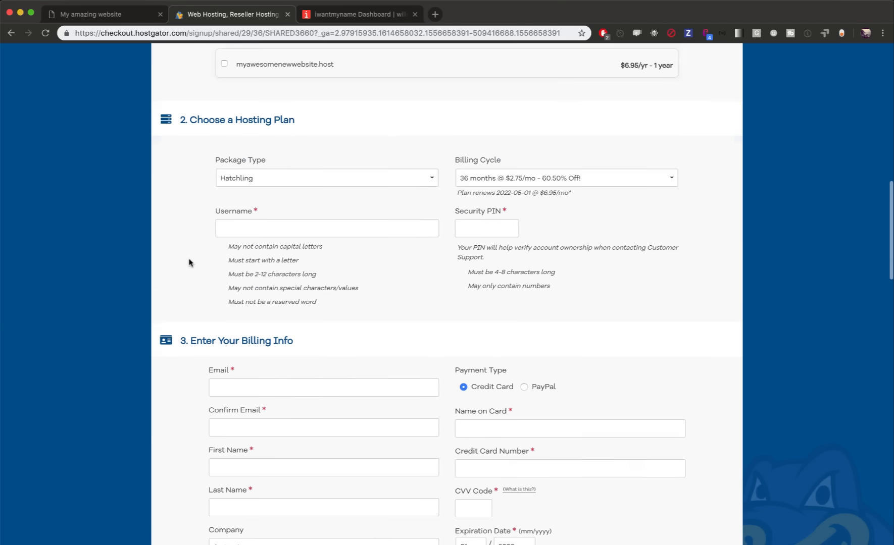
scroll(down, 3)
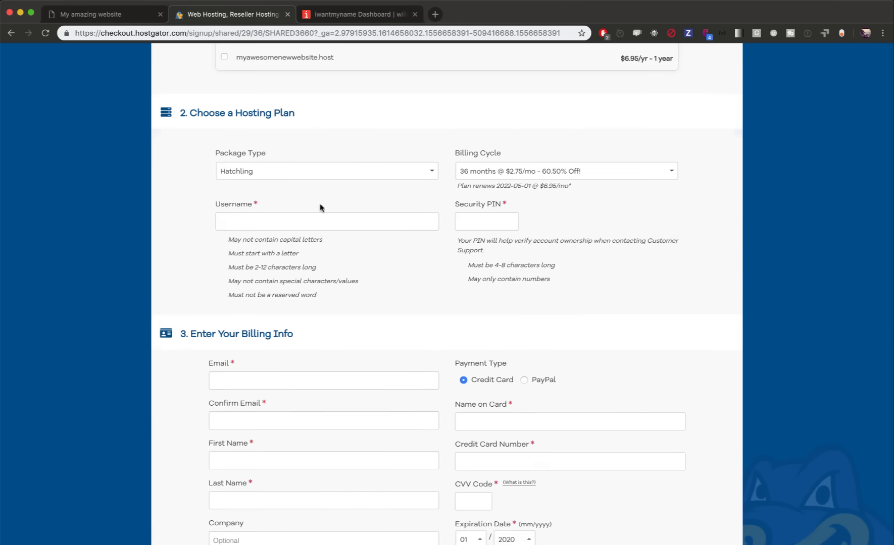
scroll(down, 3)
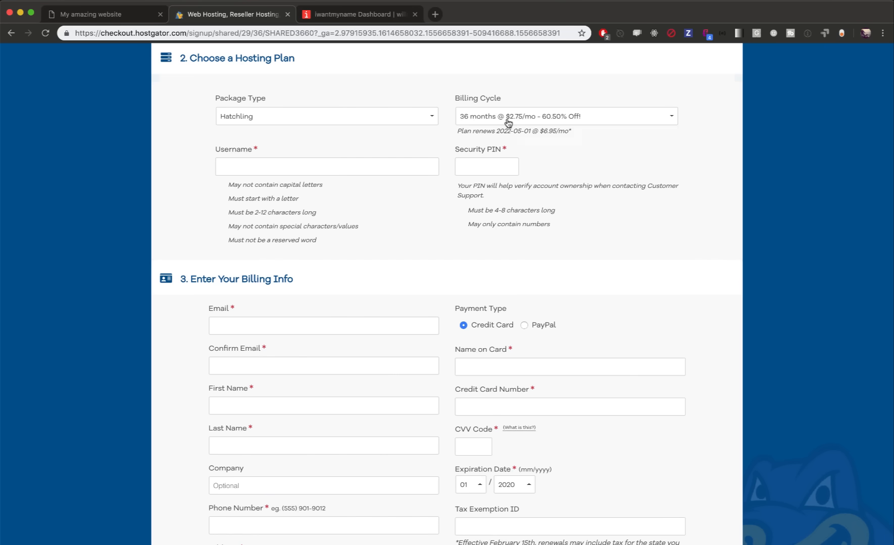
click(566, 116)
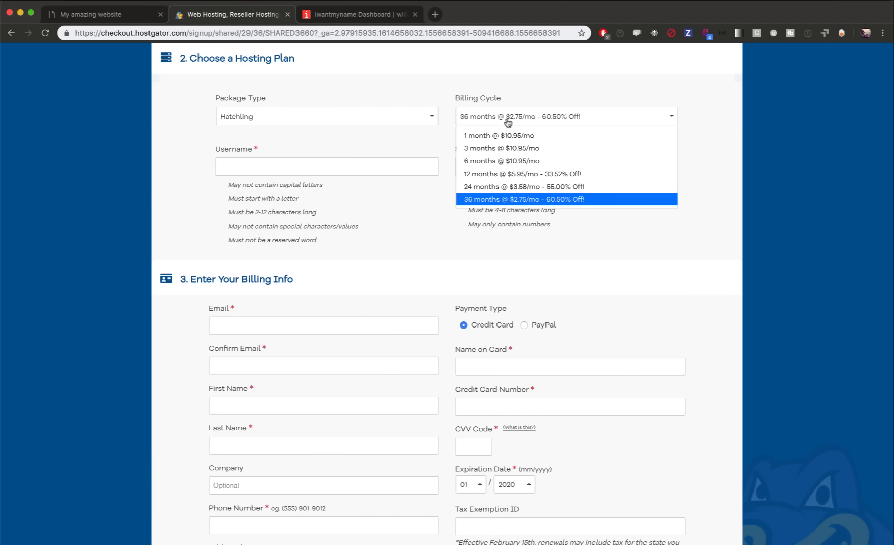
mouse_move(444, 87)
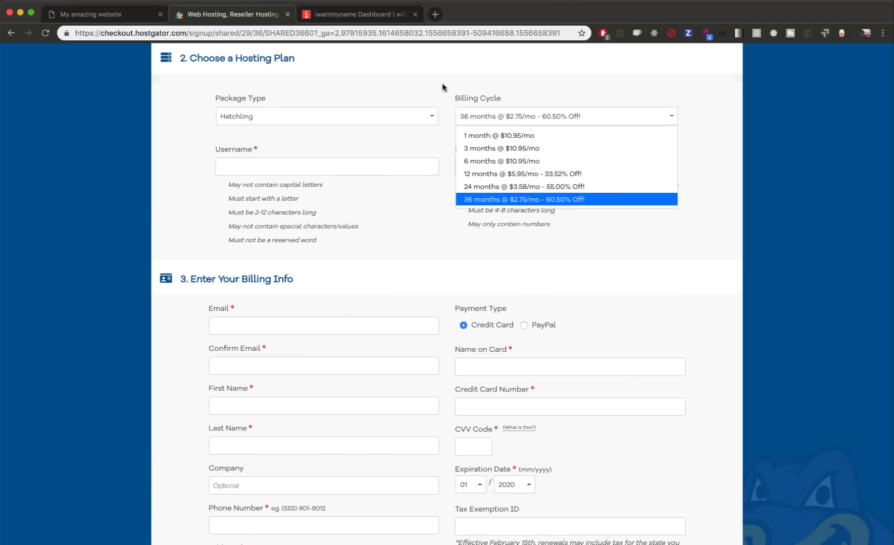
scroll(down, 3)
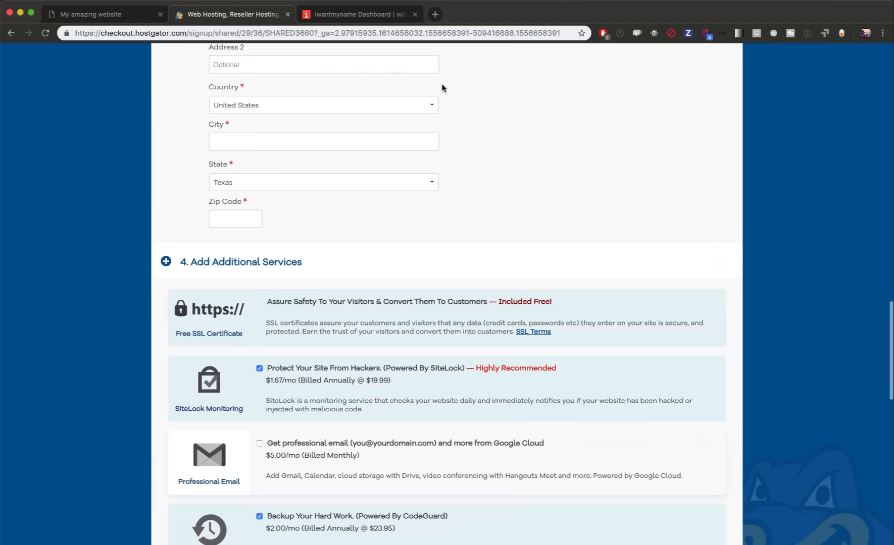
Validate coupon code letsmakeadeal, bringing the amount due to $212.20
scroll(down, 3)
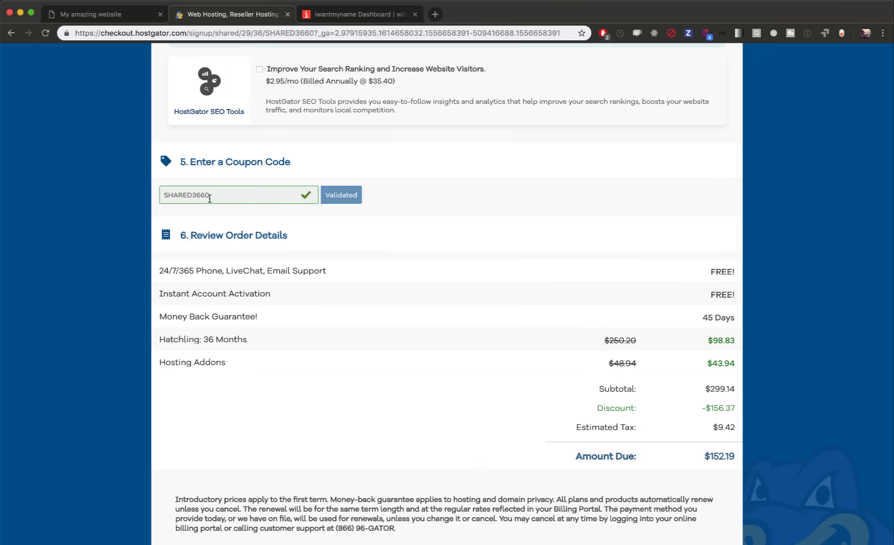
text(le)
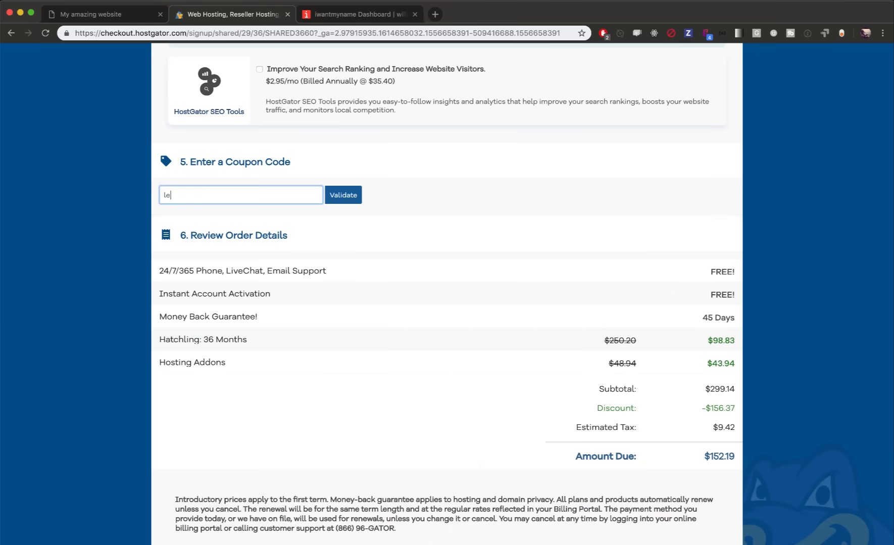
text(letsmakeadeal)
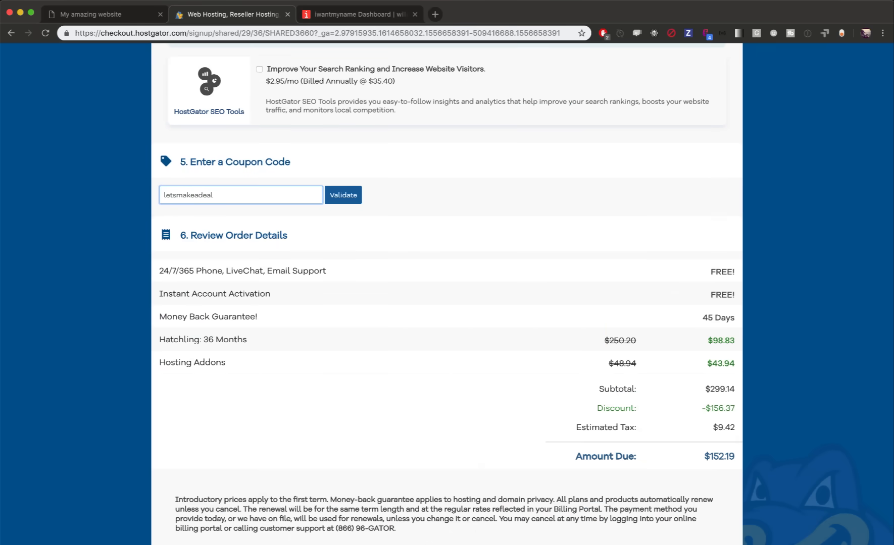
click(342, 195)
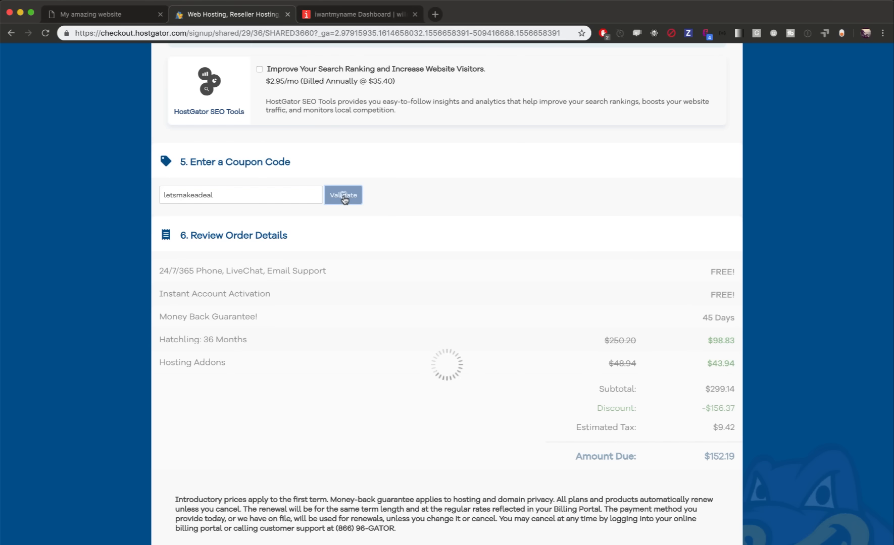
click(342, 195)
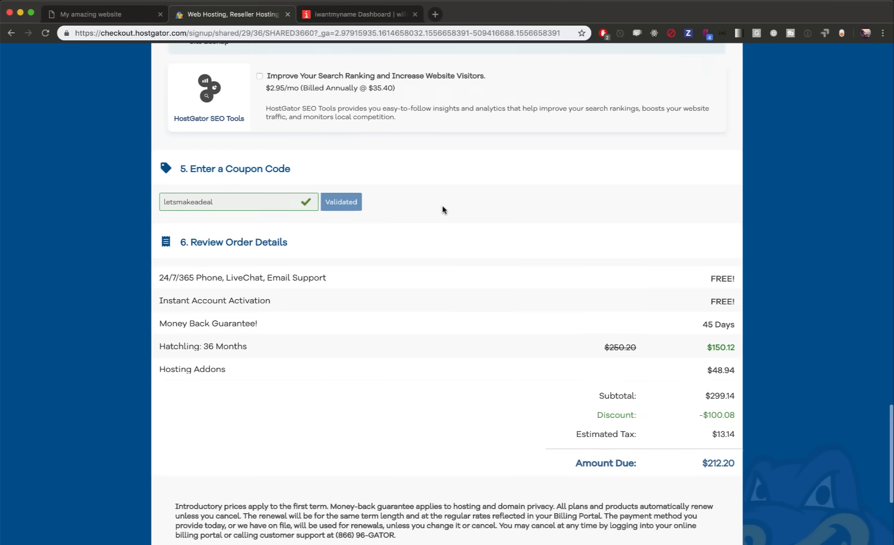
scroll(up, 3)
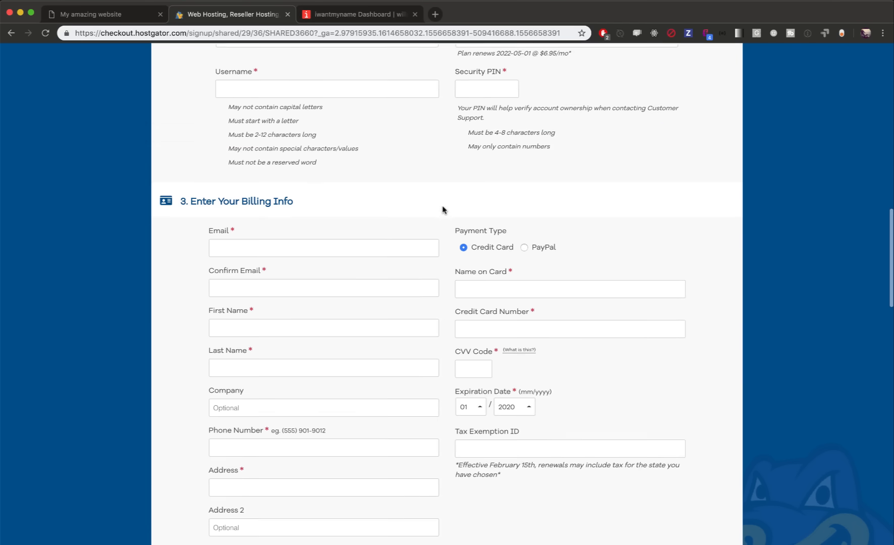
Change the billing cycle to 12 months, lowering the amount due to $126.59
click(565, 125)
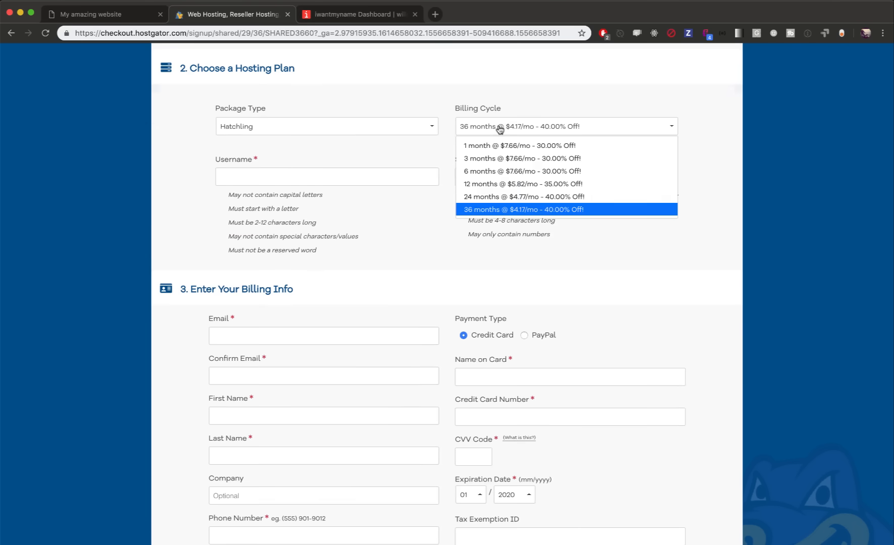
click(521, 183)
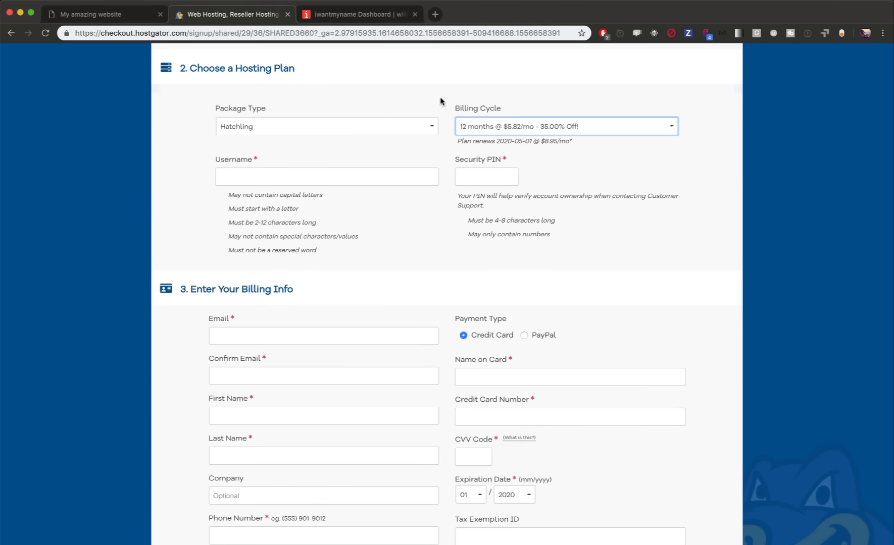
scroll(up, 3)
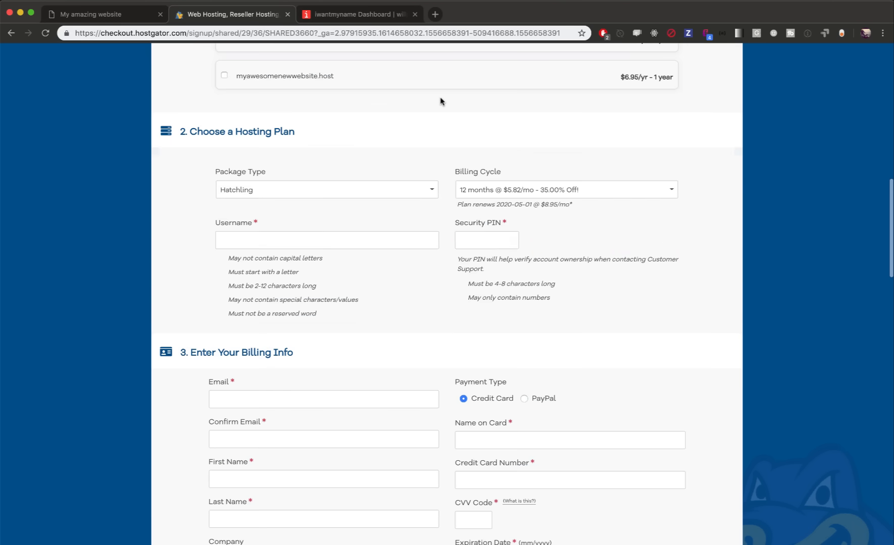
click(565, 190)
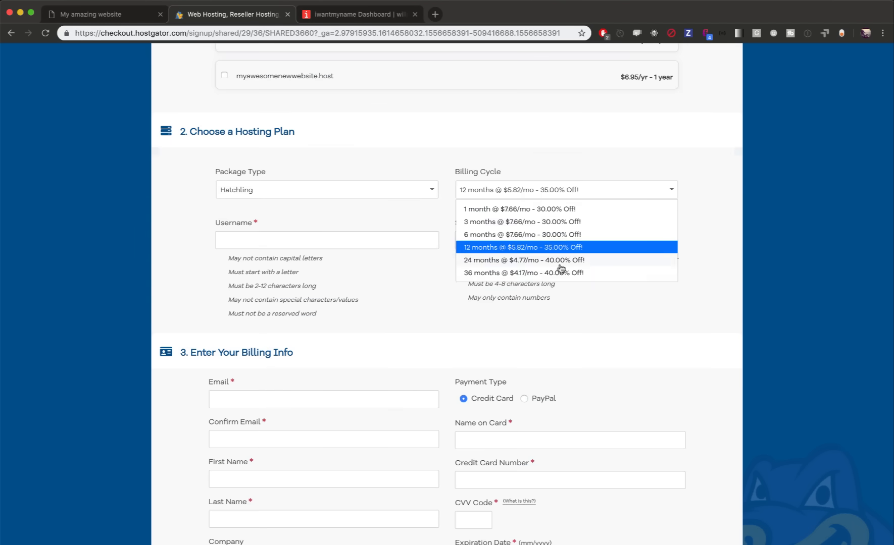
mouse_move(560, 278)
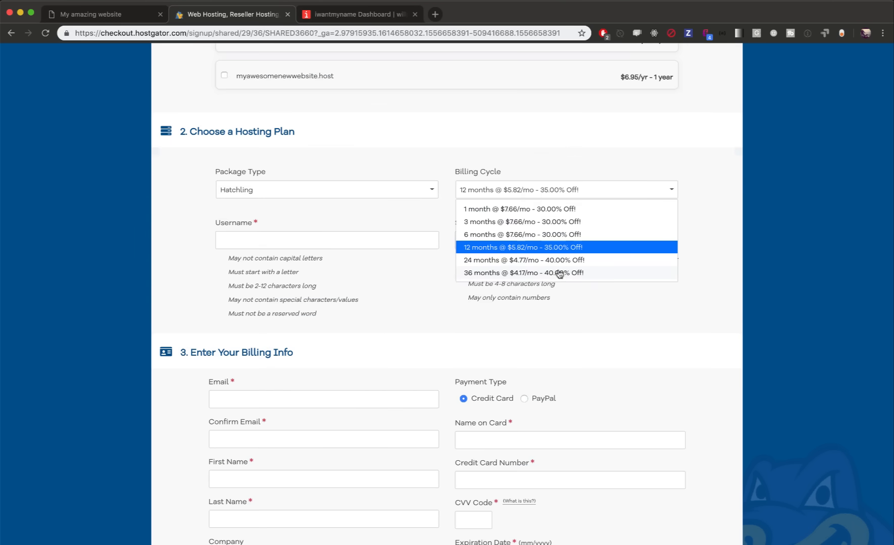
scroll(down, 3)
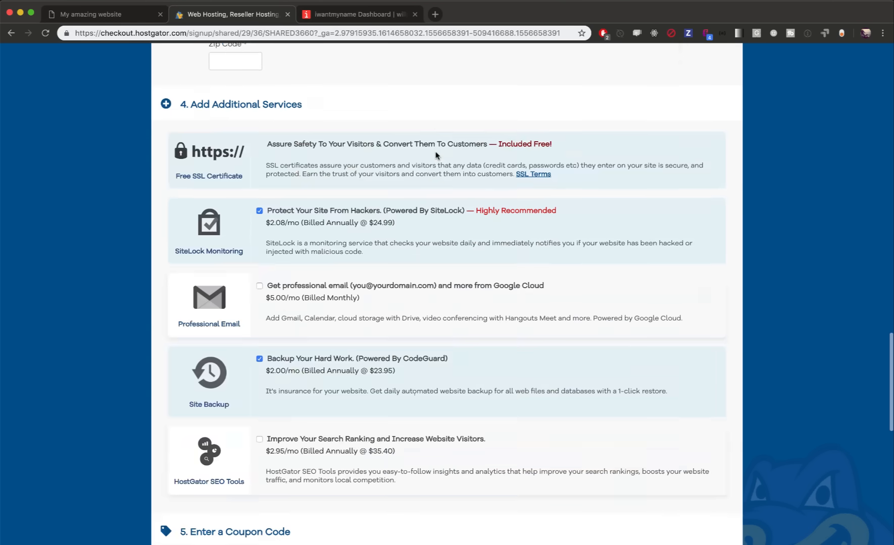
scroll(down, 3)
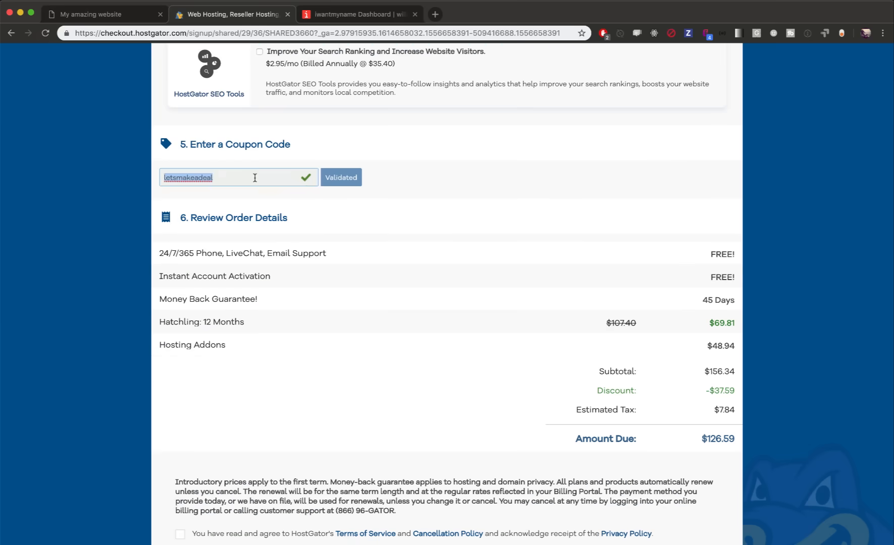
Edit the coupon field, trying codes drop10 and 25perc
text(drop10)
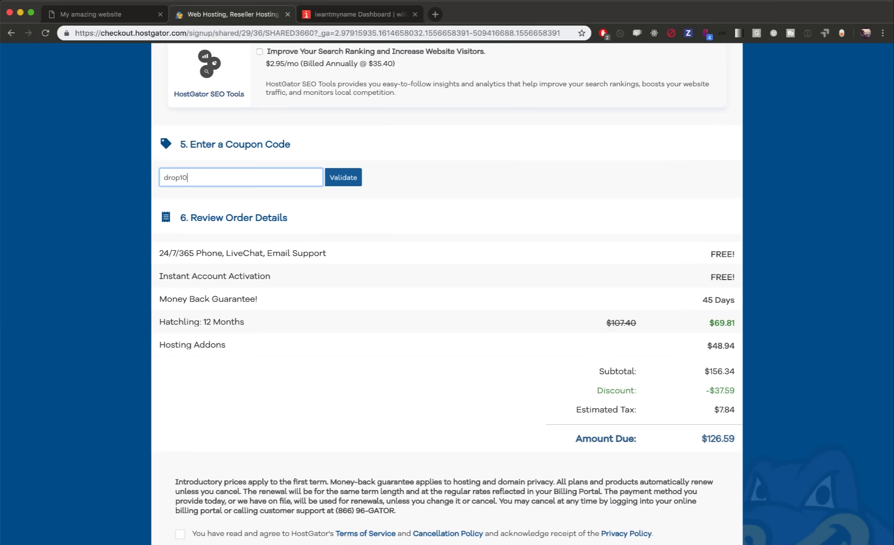
key(Backspace)
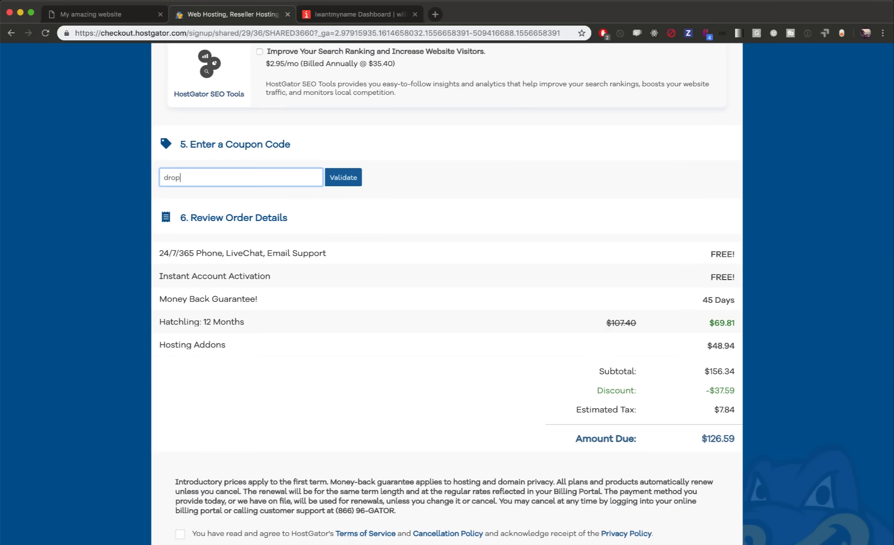
text(25perc)
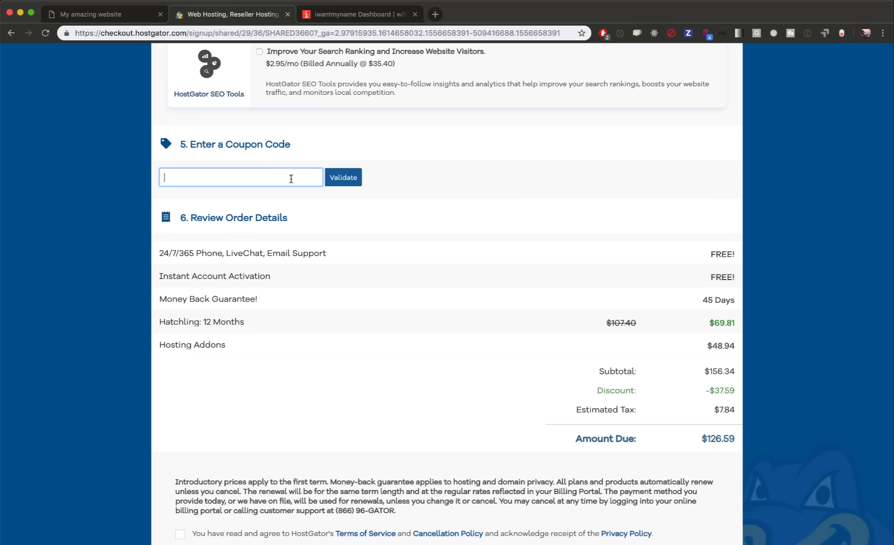
scroll(up, 3)
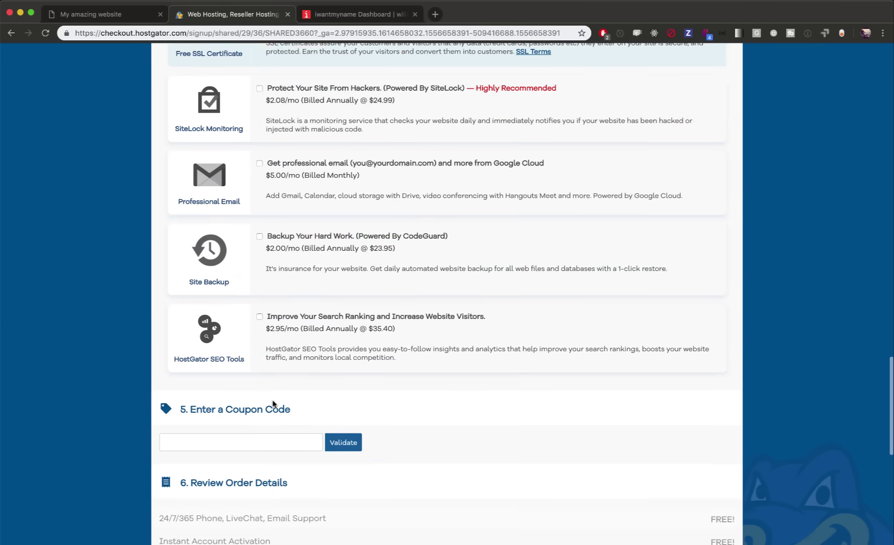
Validate coupon drop10bucks on the 1-month plan, bringing the amount due to $0.01
click(342, 448)
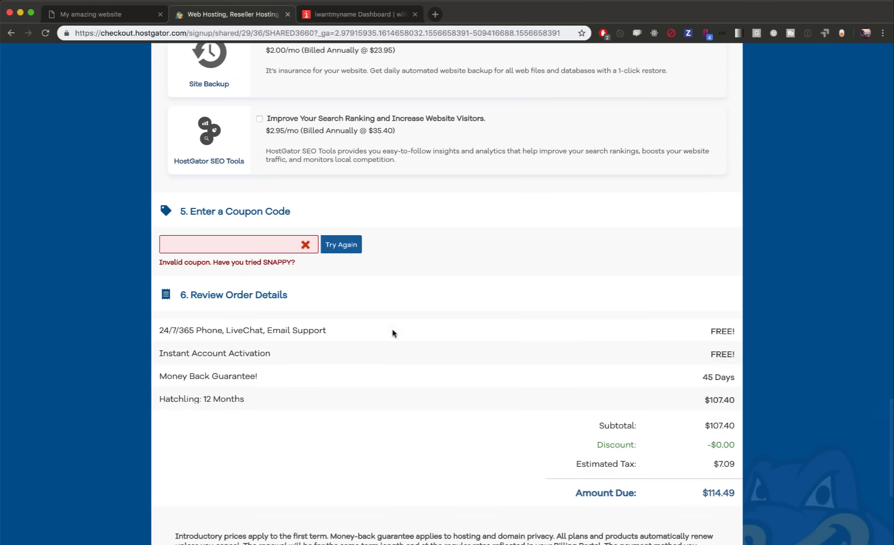
scroll(up, 3)
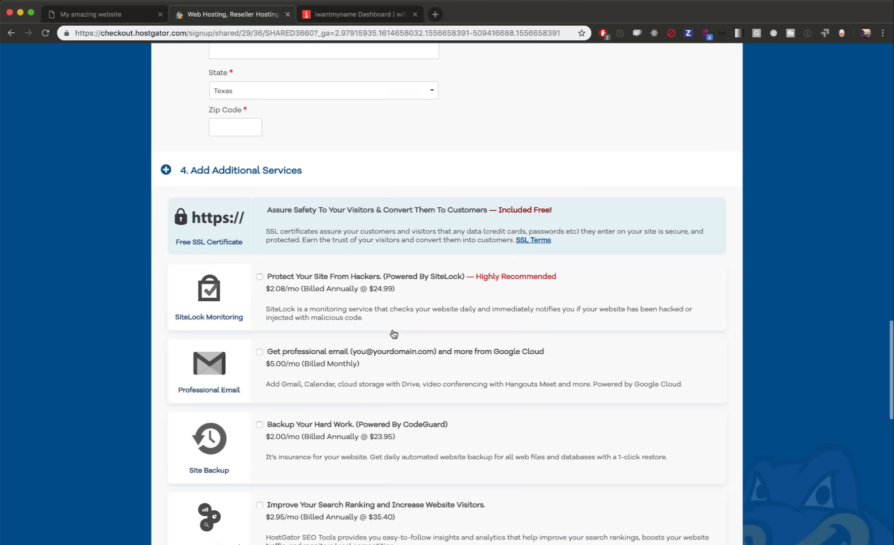
scroll(down, 3)
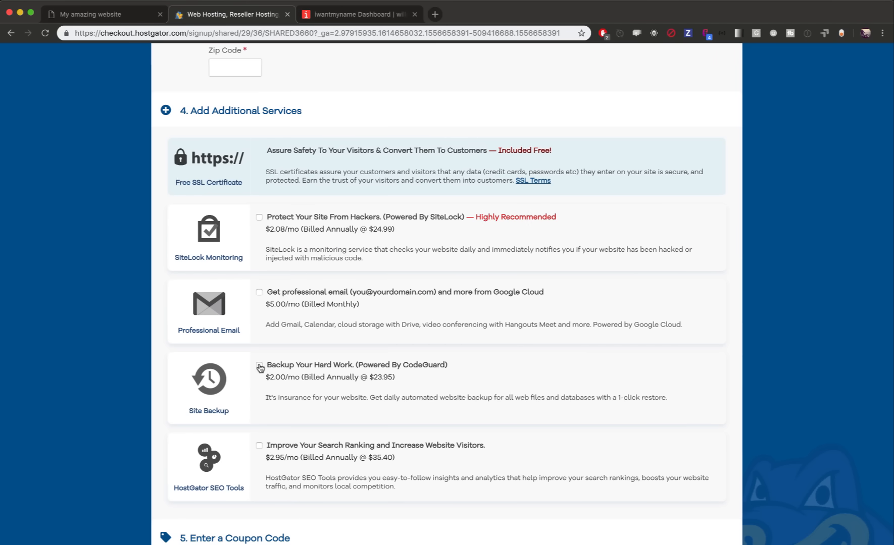
mouse_move(260, 299)
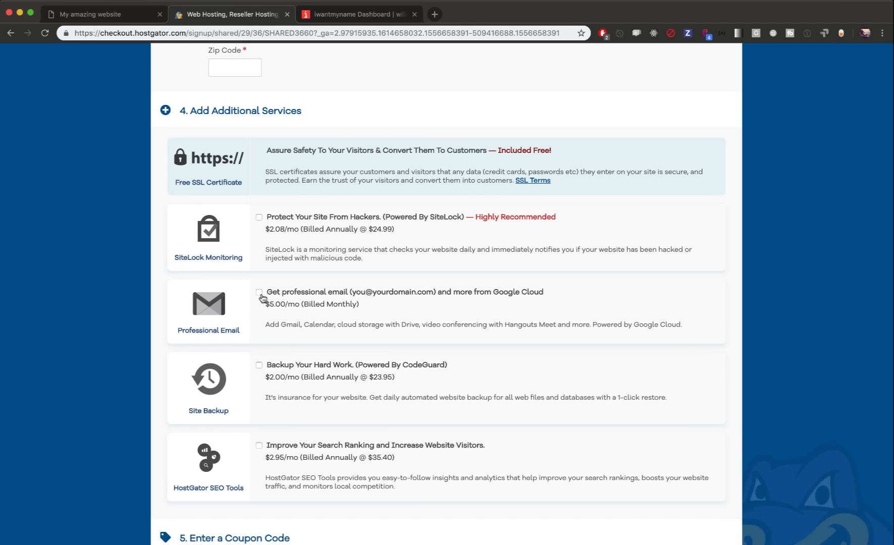
mouse_move(270, 256)
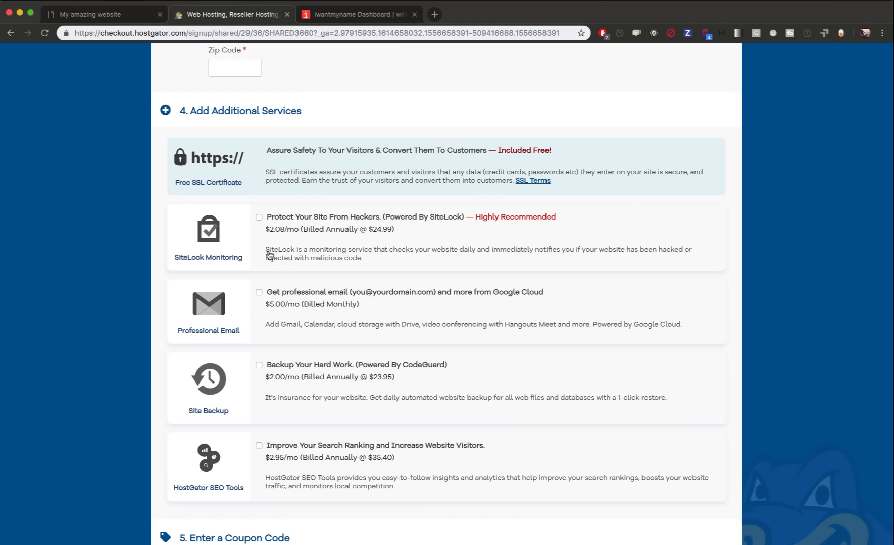
scroll(down, 3)
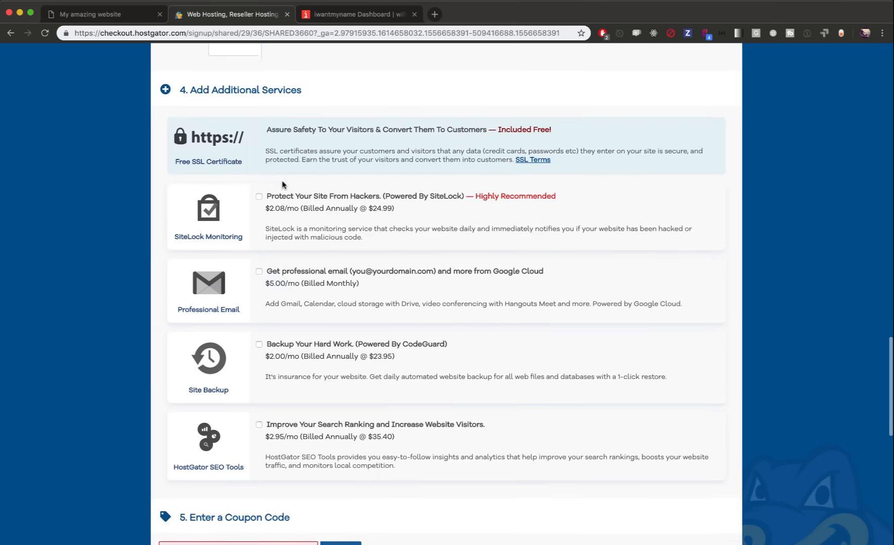
scroll(up, 3)
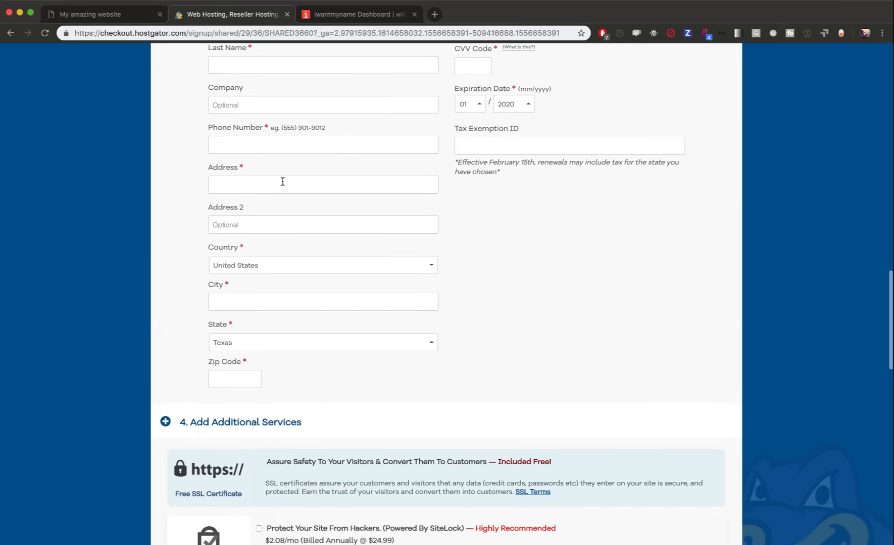
scroll(up, 3)
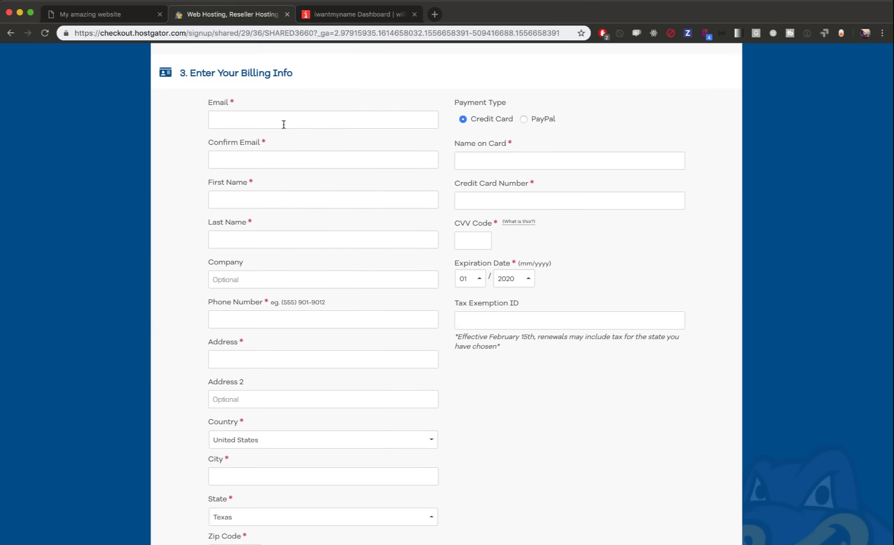
mouse_move(416, 235)
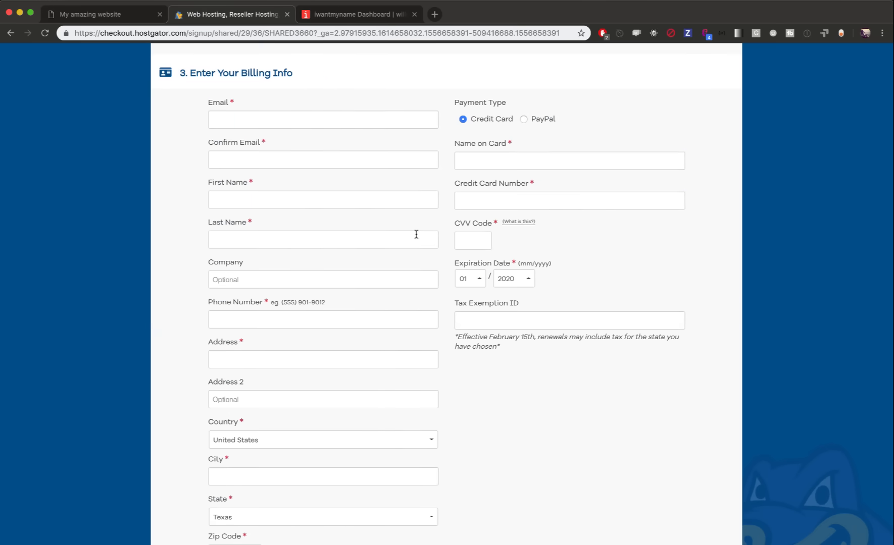
scroll(down, 3)
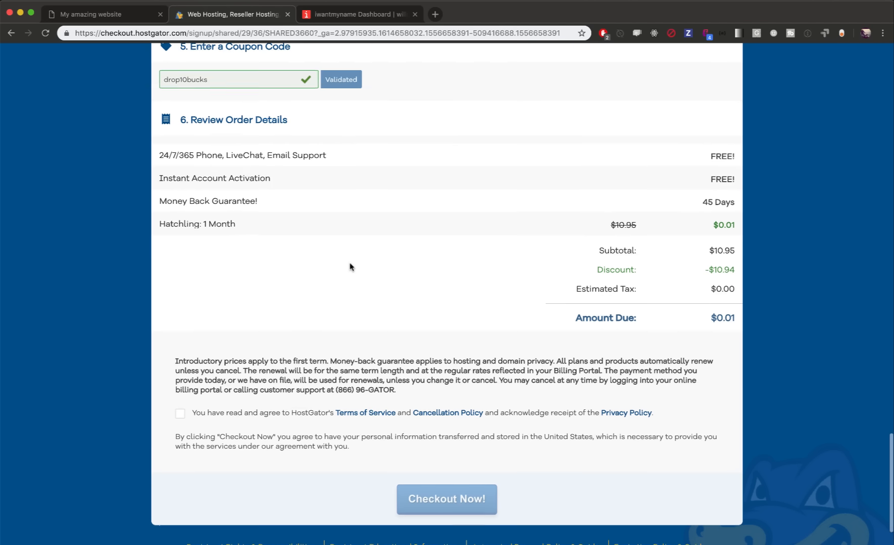
Agree to the Terms of Service and check out the $0.01 Hatchling hosting order
scroll(up, 3)
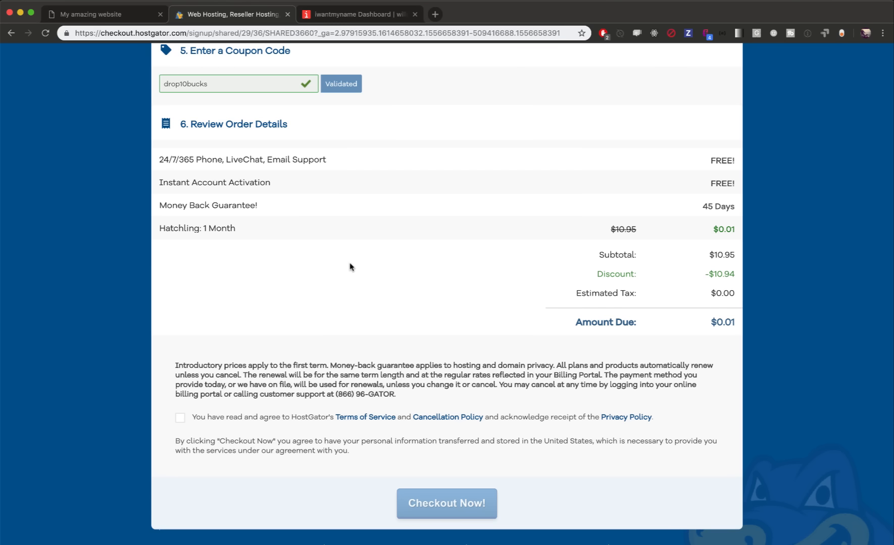
mouse_move(733, 324)
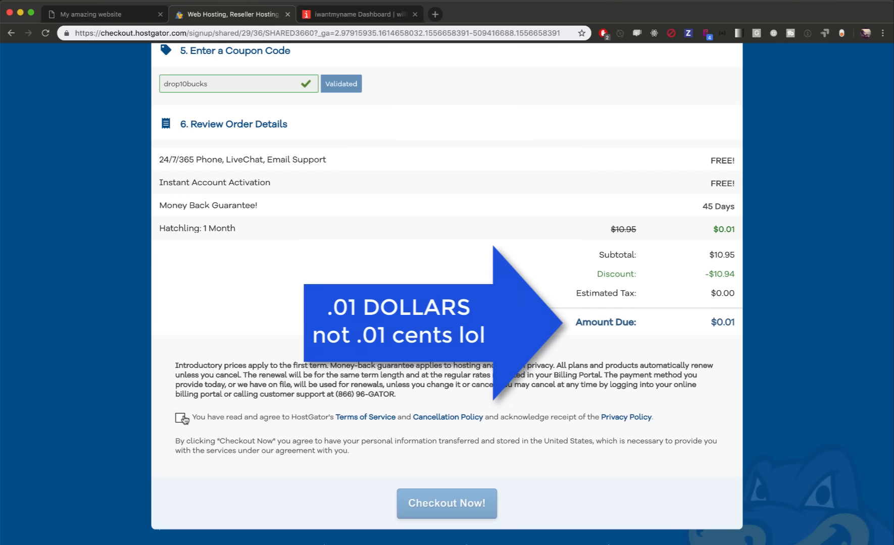
click(180, 418)
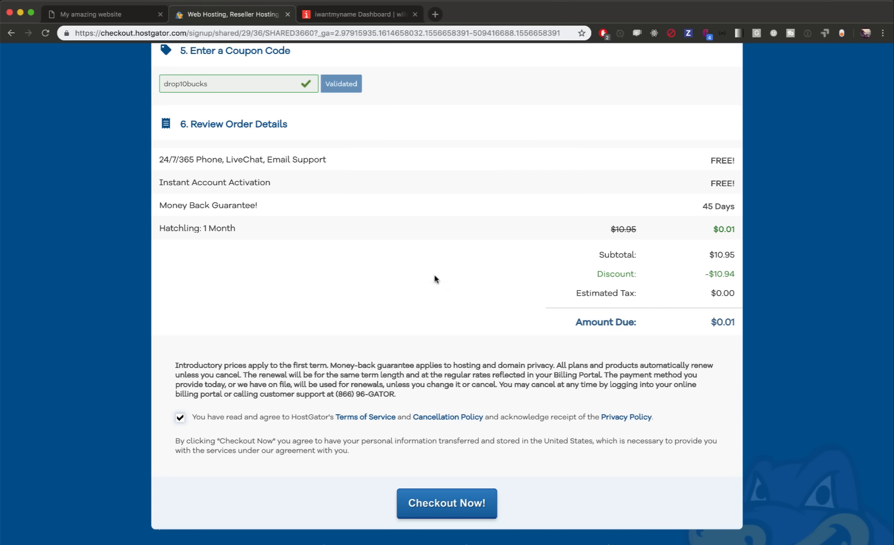
mouse_move(634, 329)
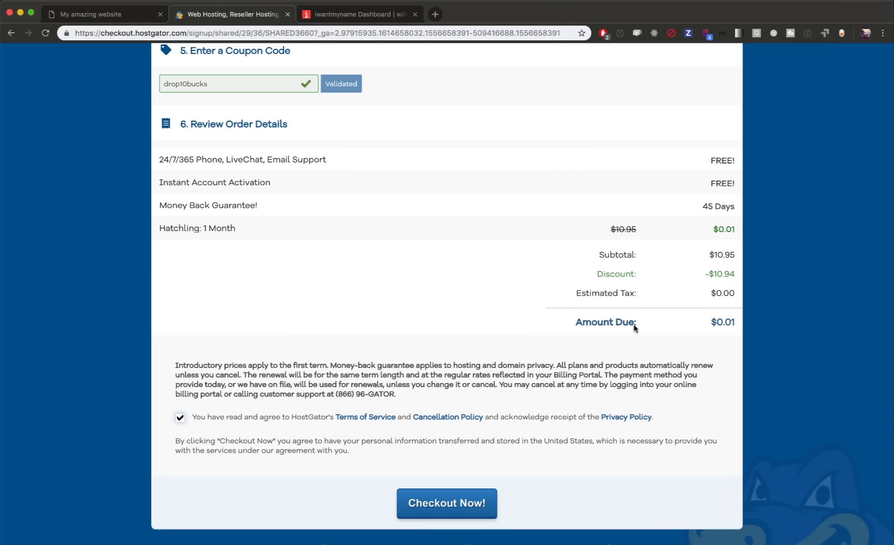
mouse_move(620, 290)
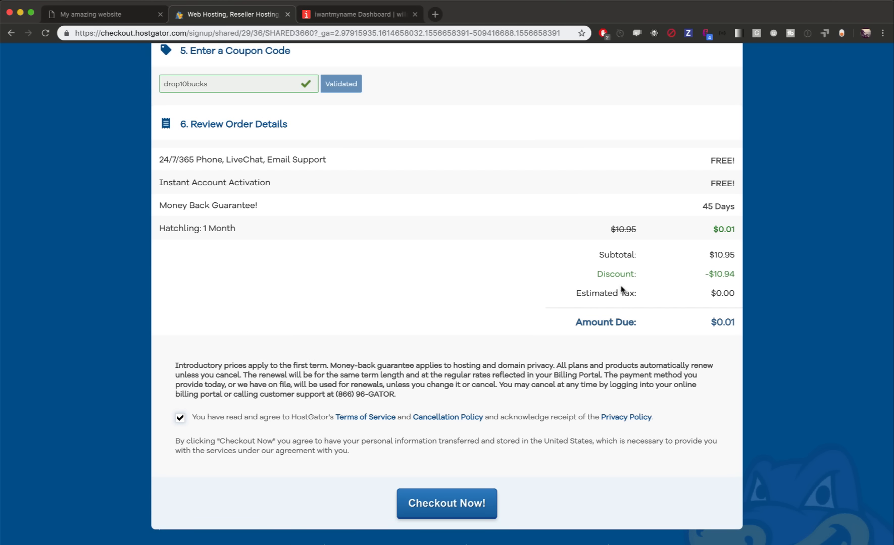
mouse_move(447, 503)
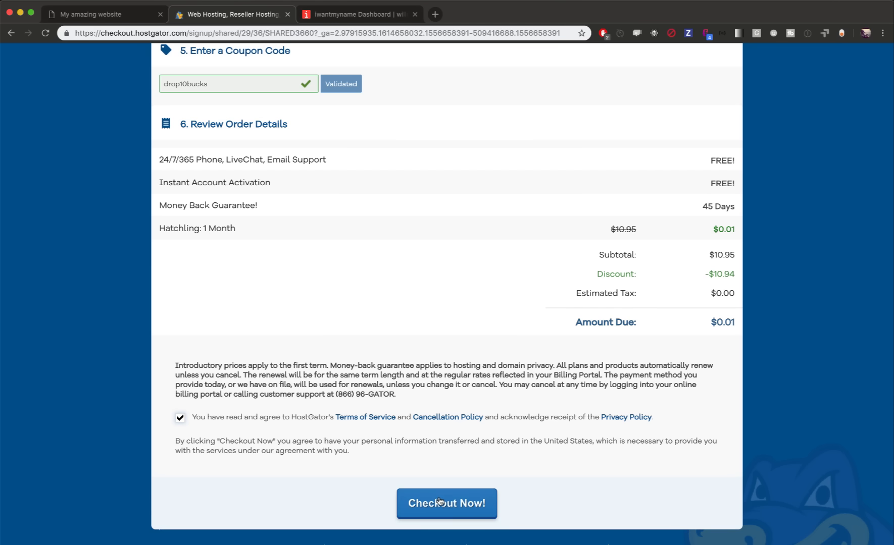
mouse_move(747, 320)
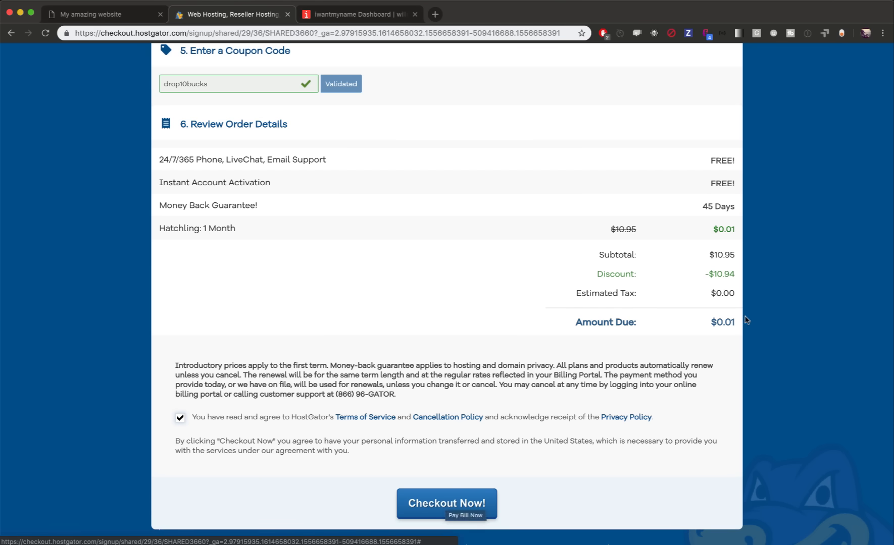
mouse_move(560, 432)
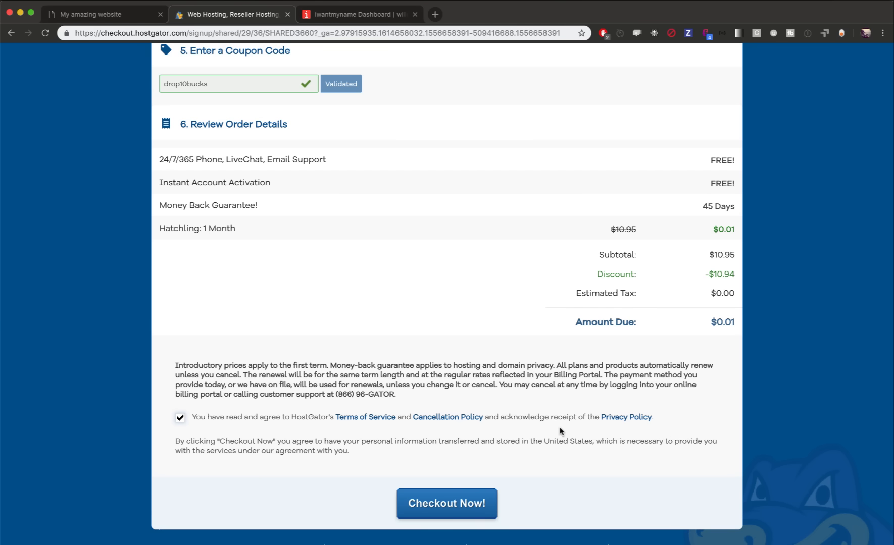
click(446, 503)
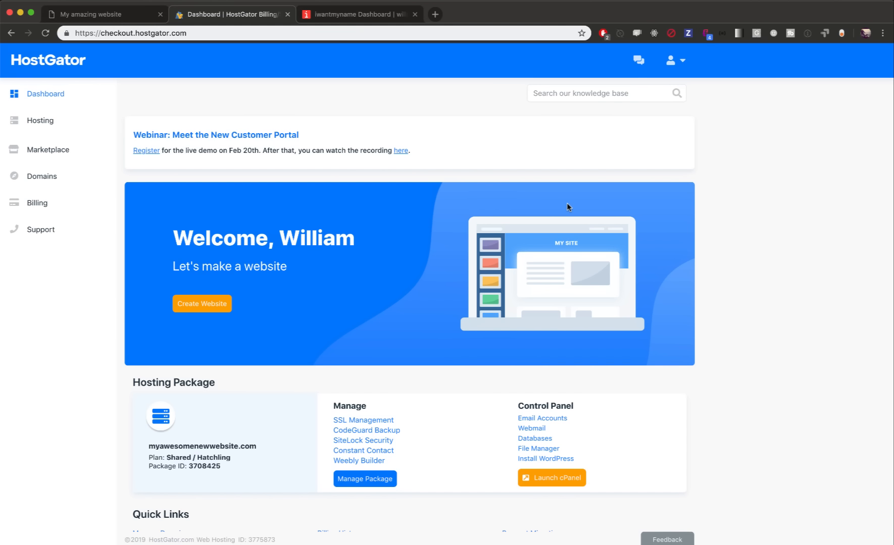
mouse_move(163, 126)
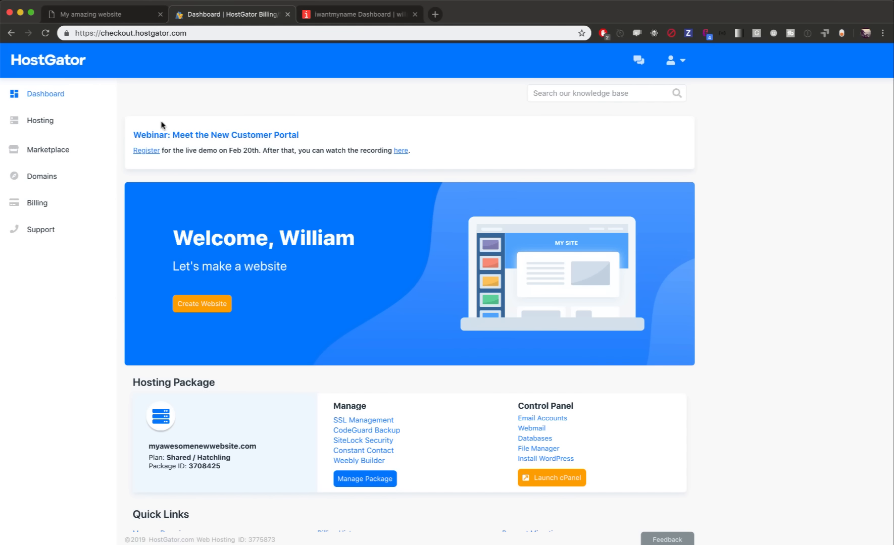
mouse_move(49, 112)
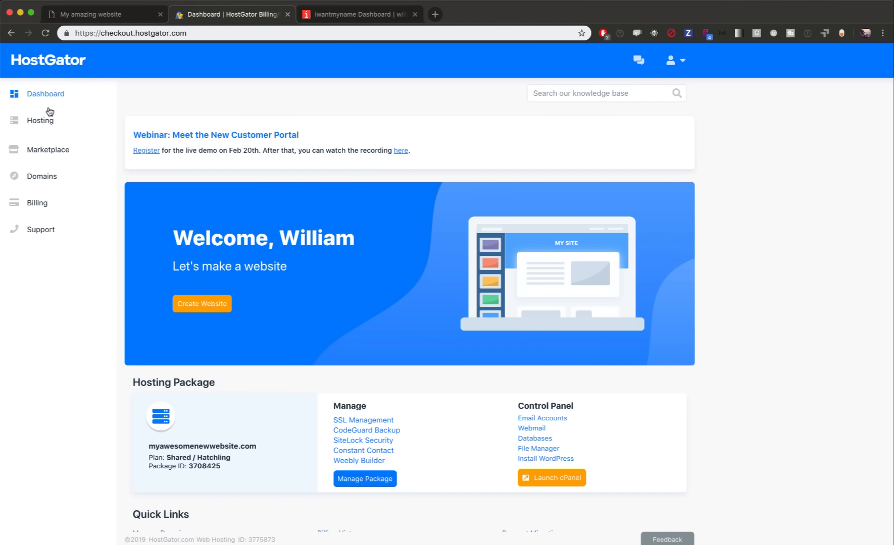
Open Hosting Packages and manage the active myawesomenewwebsite.com package
click(40, 120)
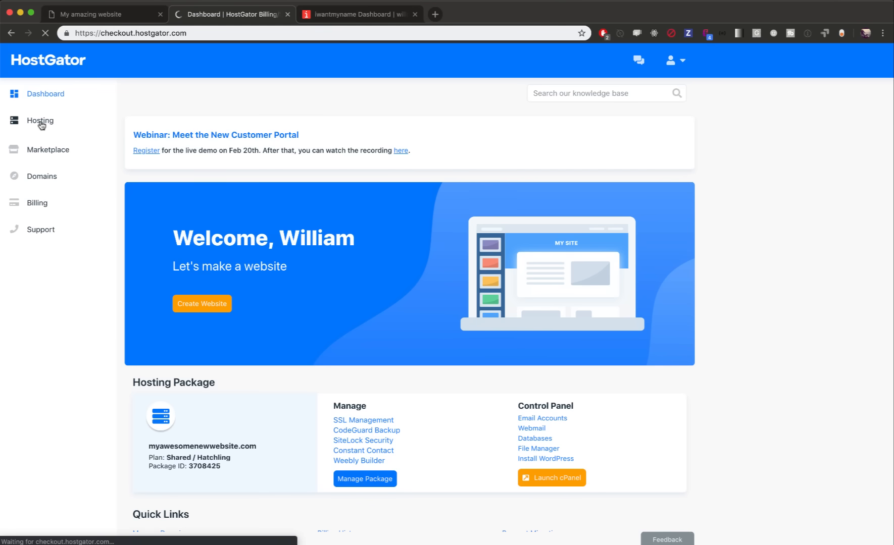
click(40, 121)
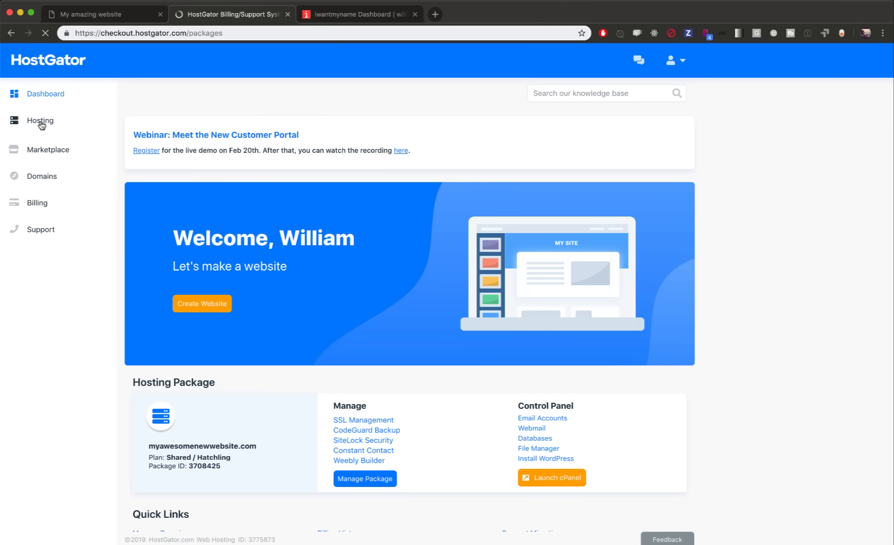
click(40, 120)
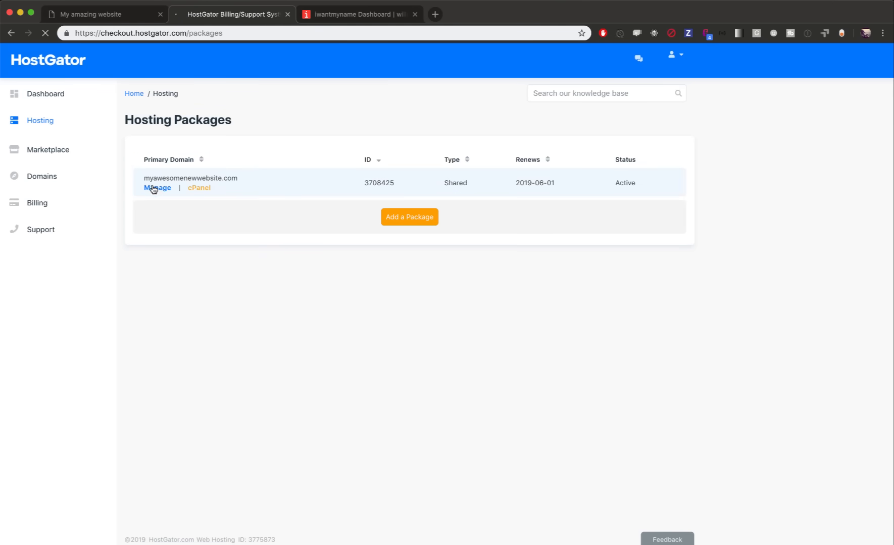
click(156, 188)
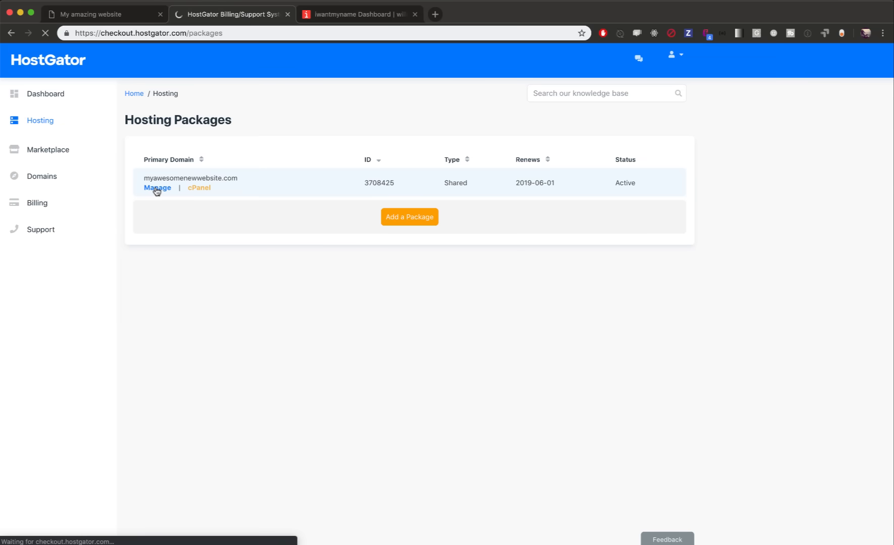
click(157, 187)
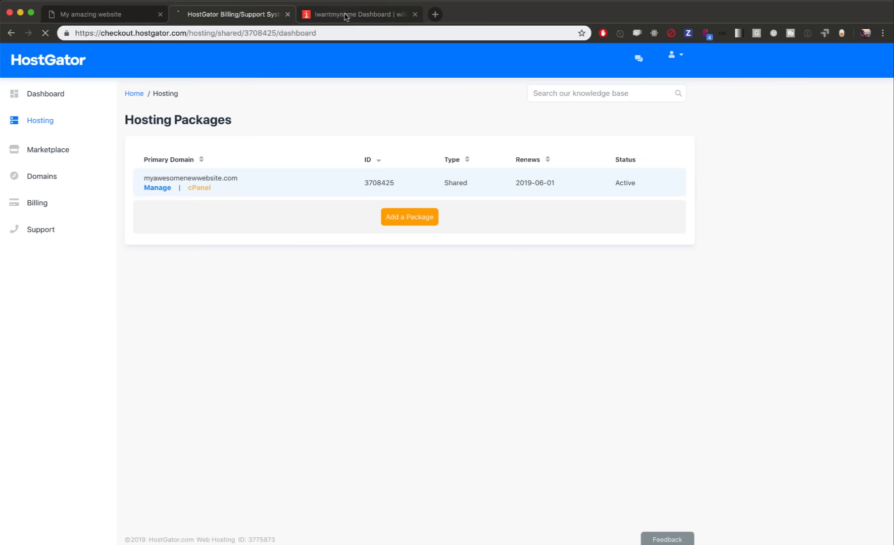
click(358, 13)
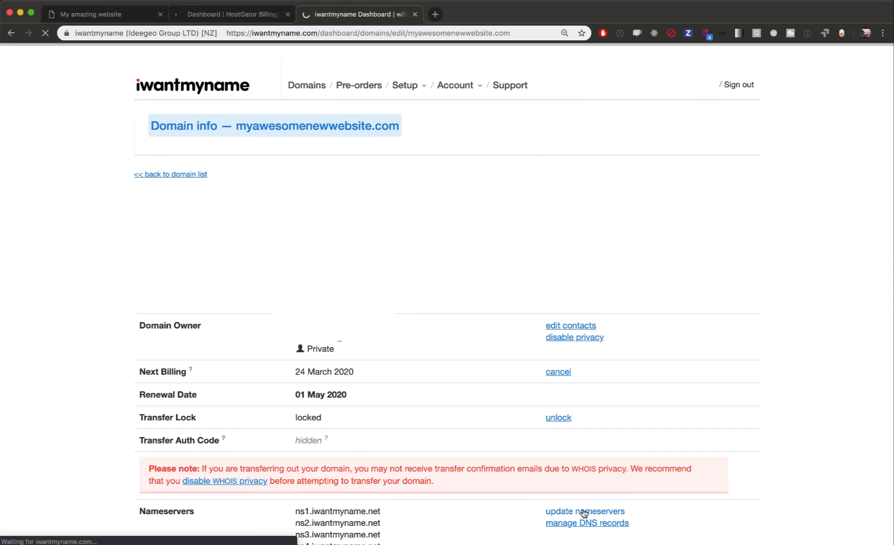
Set the domain's nameservers to ns6019.hostgator.com and ns6020.hostgator.com in iwantmyname
click(584, 511)
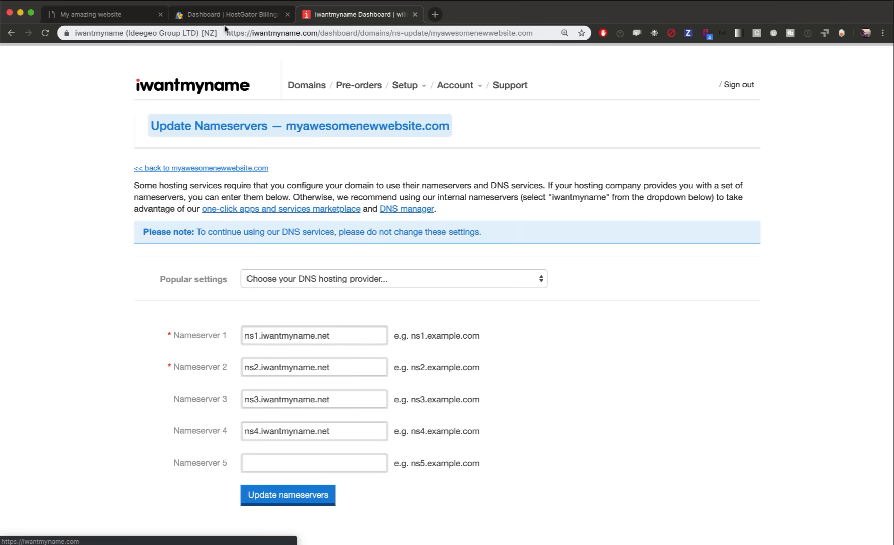
click(231, 14)
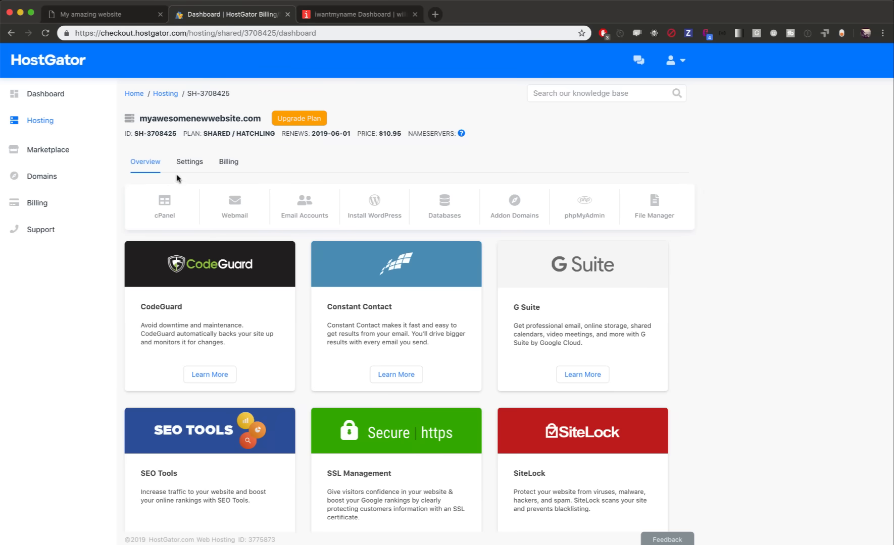
mouse_move(190, 162)
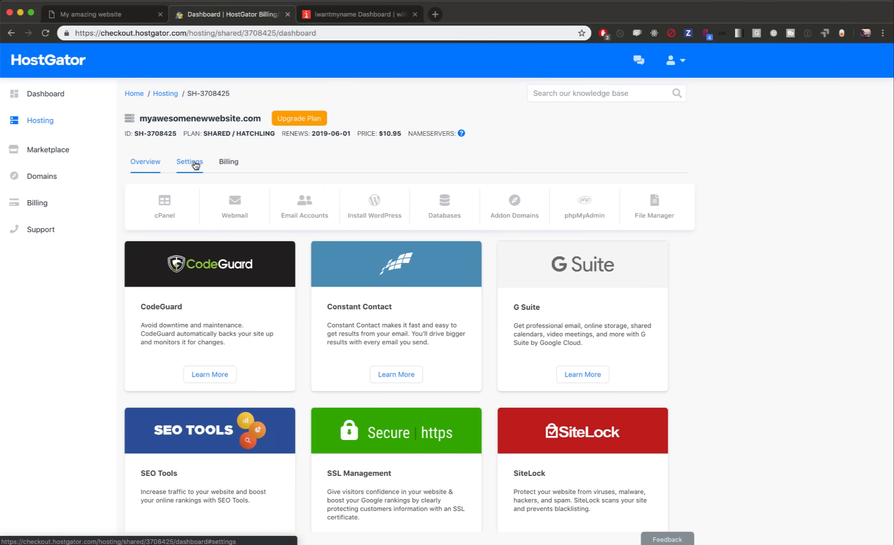
click(190, 162)
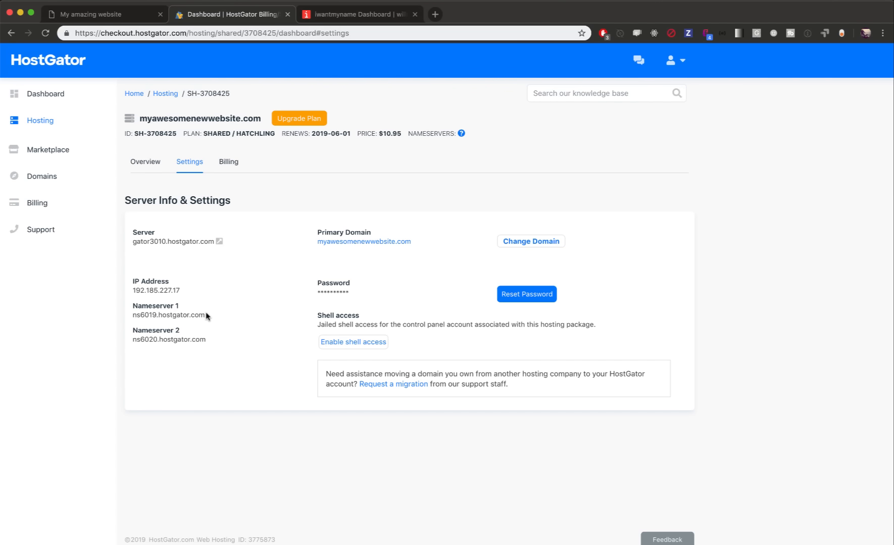
double_click(168, 315)
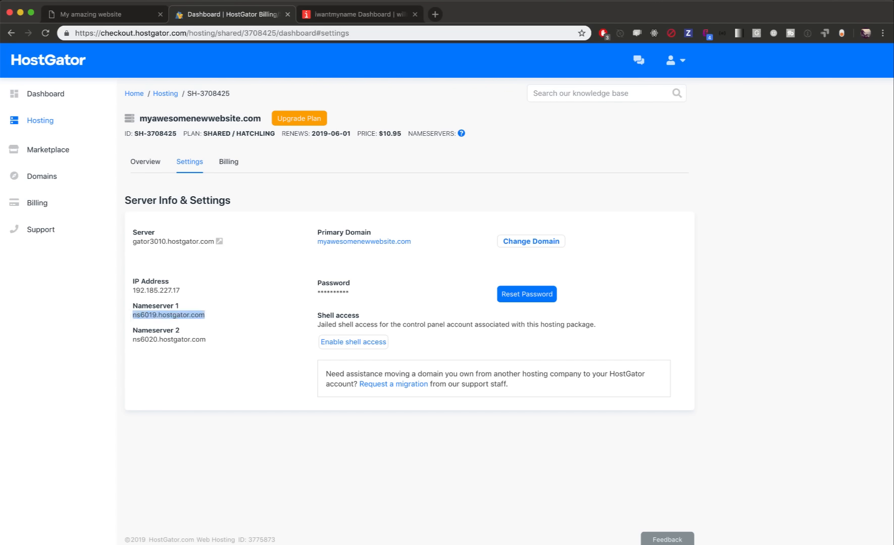
click(359, 13)
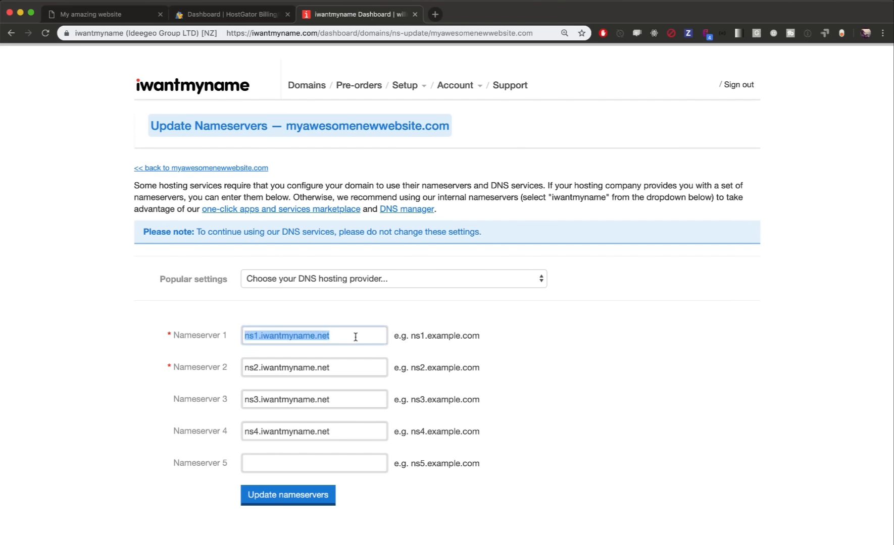
click(232, 14)
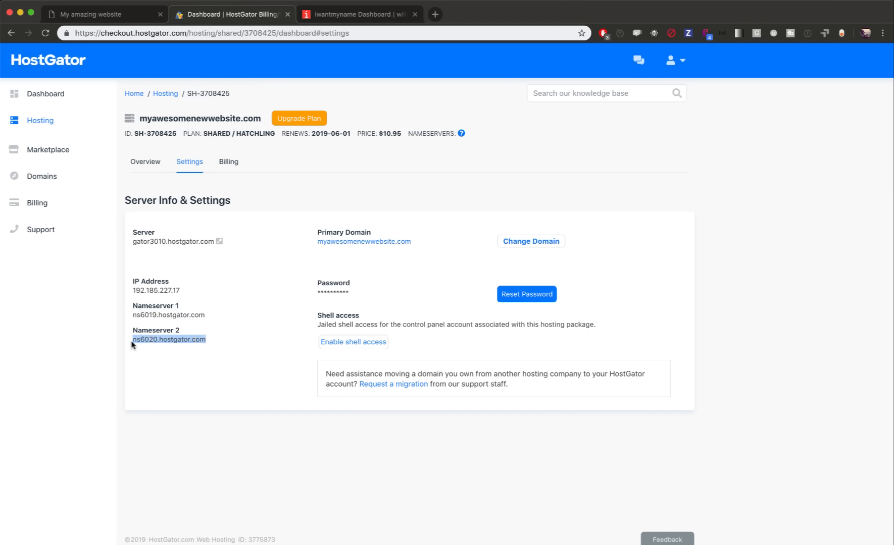
click(360, 14)
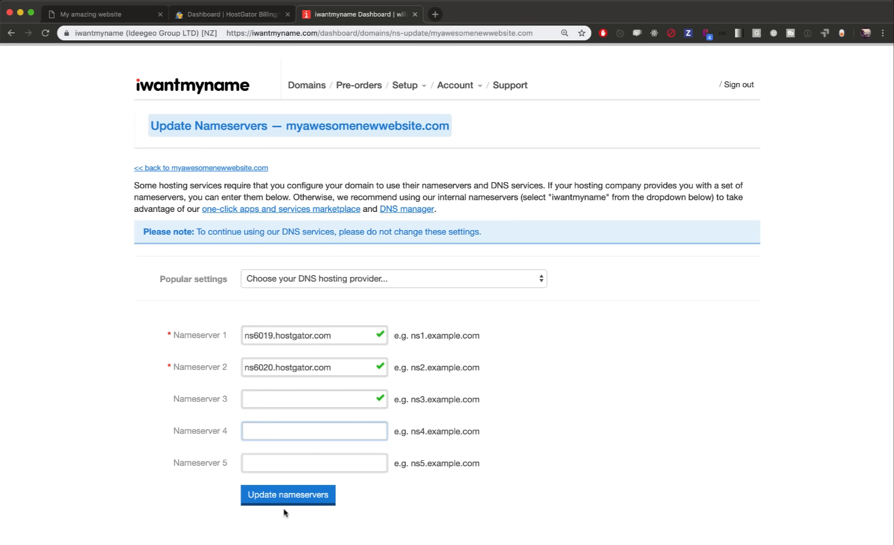
click(288, 495)
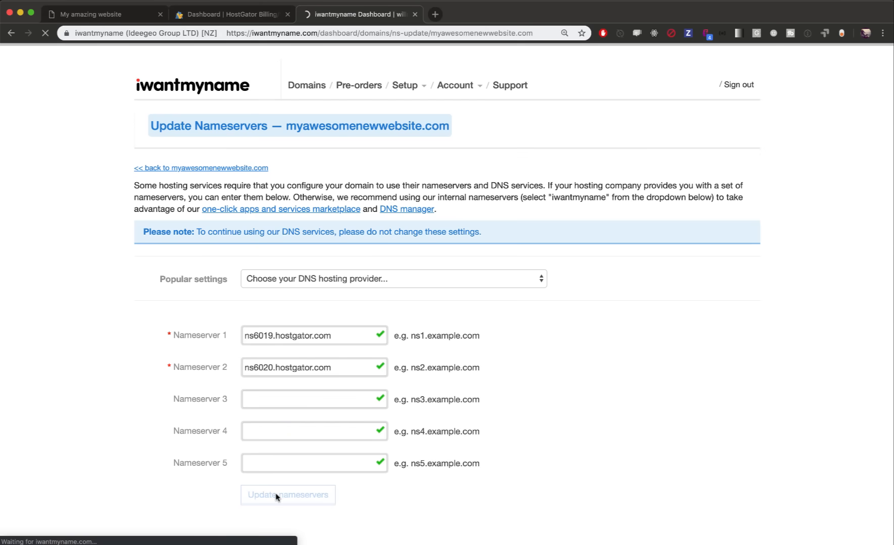
click(288, 495)
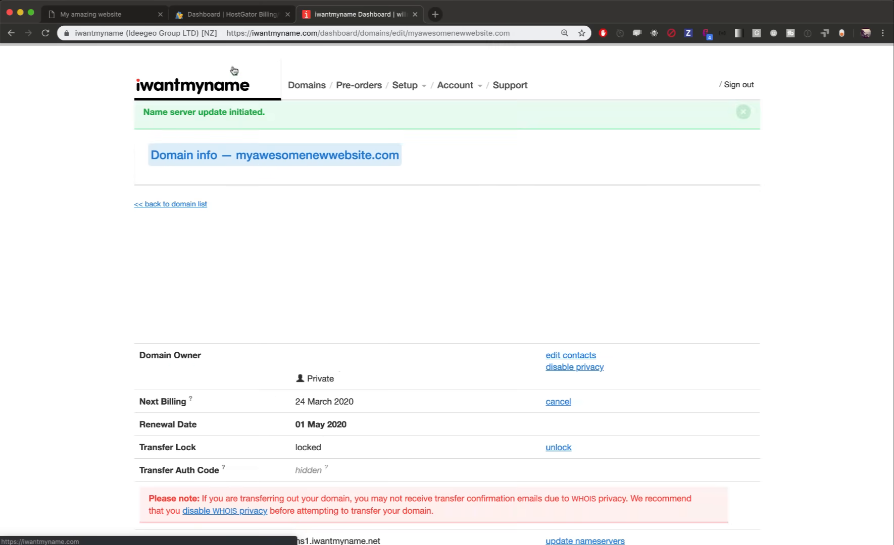
click(232, 14)
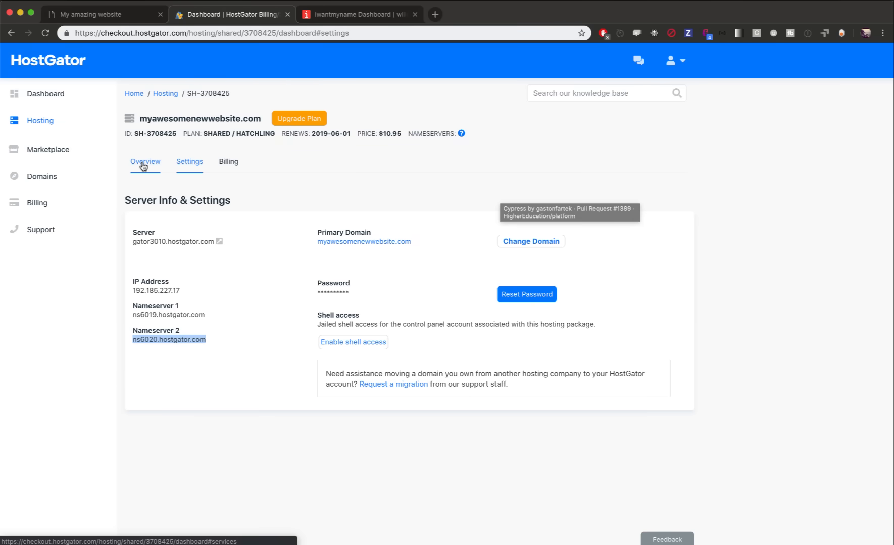
Open cPanel File Manager from the HostGator hosting Overview
click(145, 162)
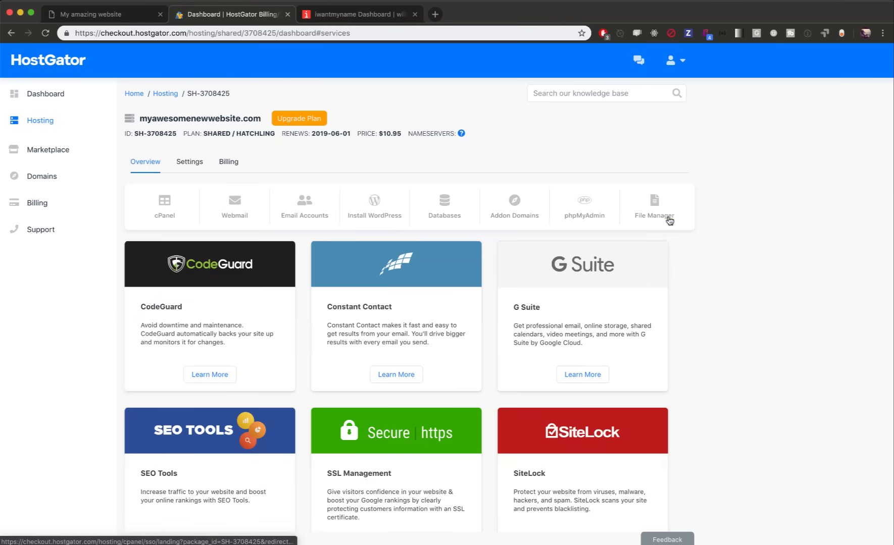
click(654, 206)
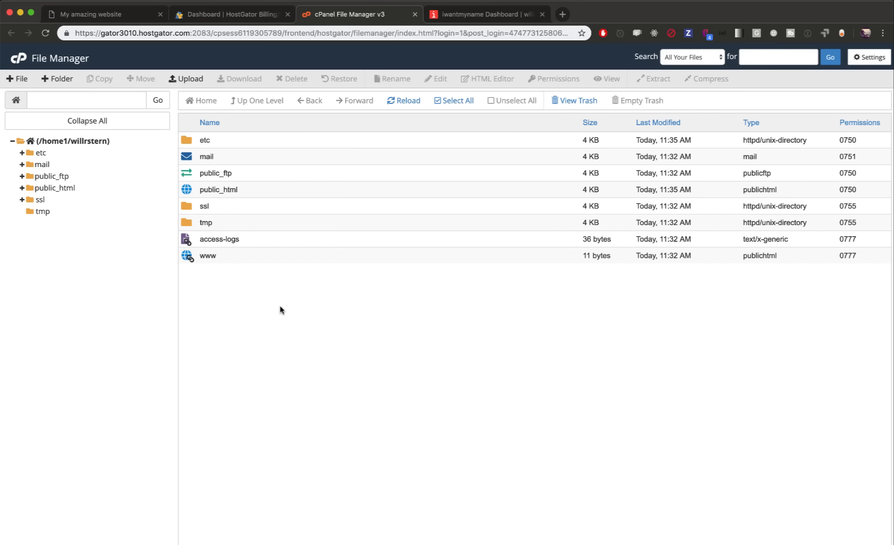
mouse_move(216, 232)
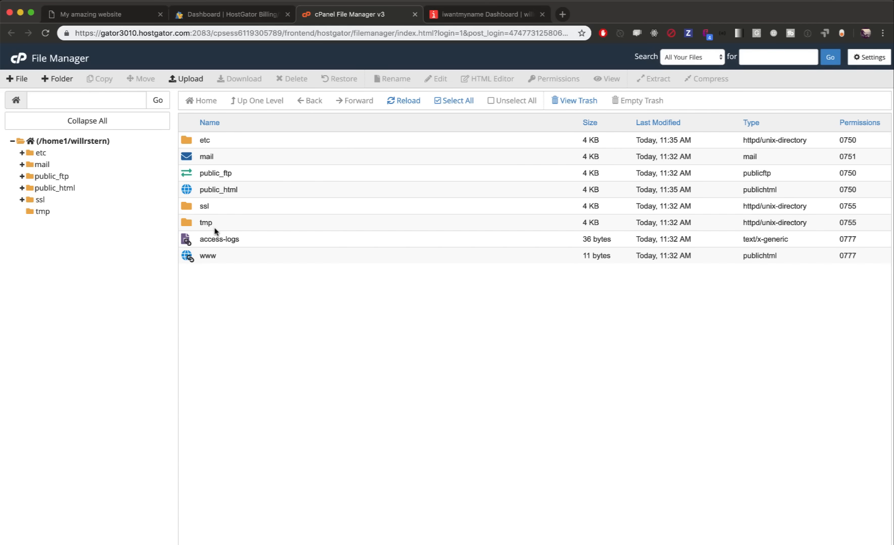
mouse_move(208, 258)
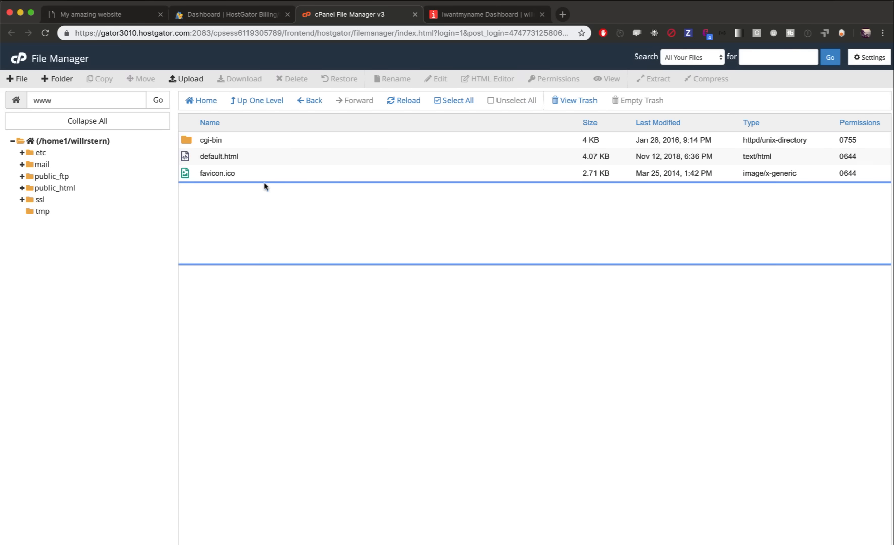
mouse_move(219, 156)
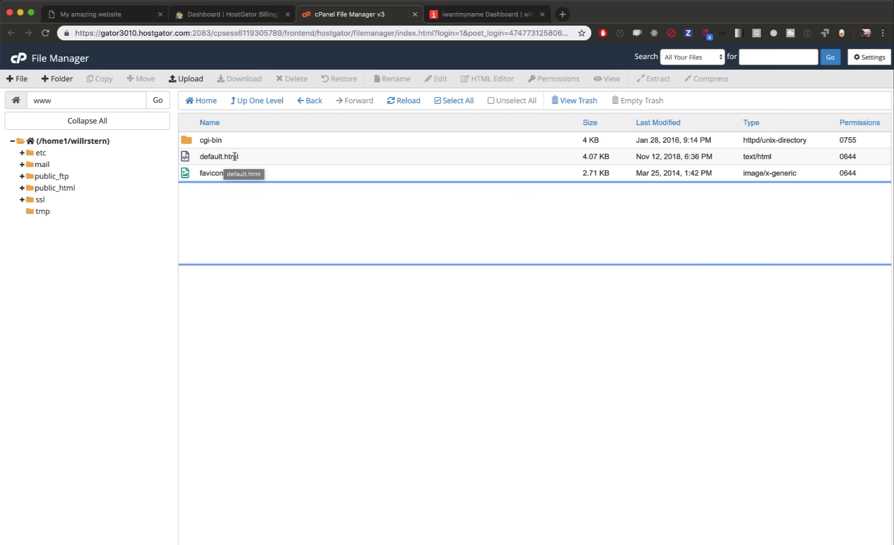
Delete default.html, upload index.html and styles.css from 'my website', and reload
right_click(218, 156)
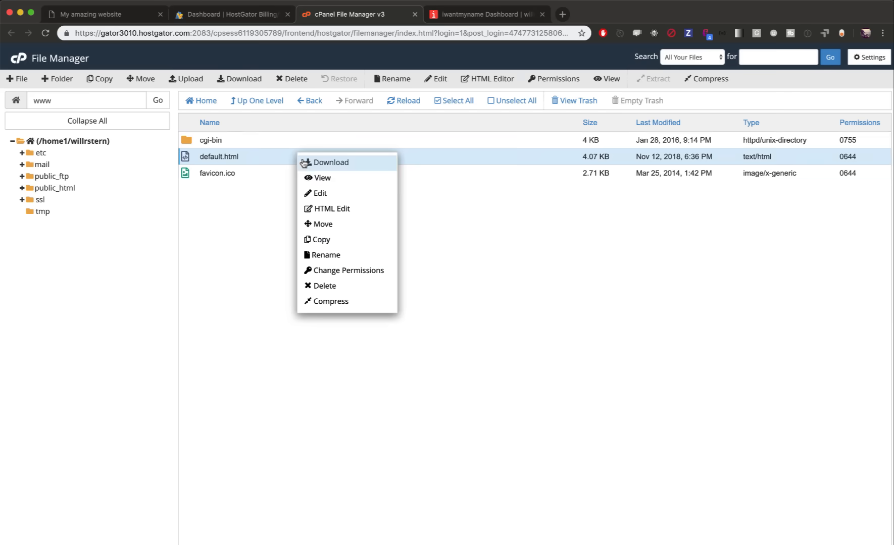
click(324, 286)
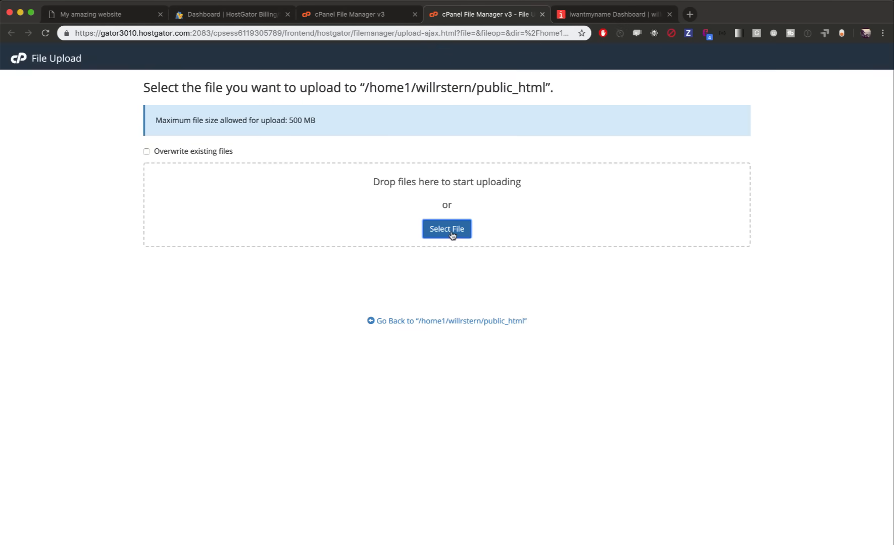
click(447, 230)
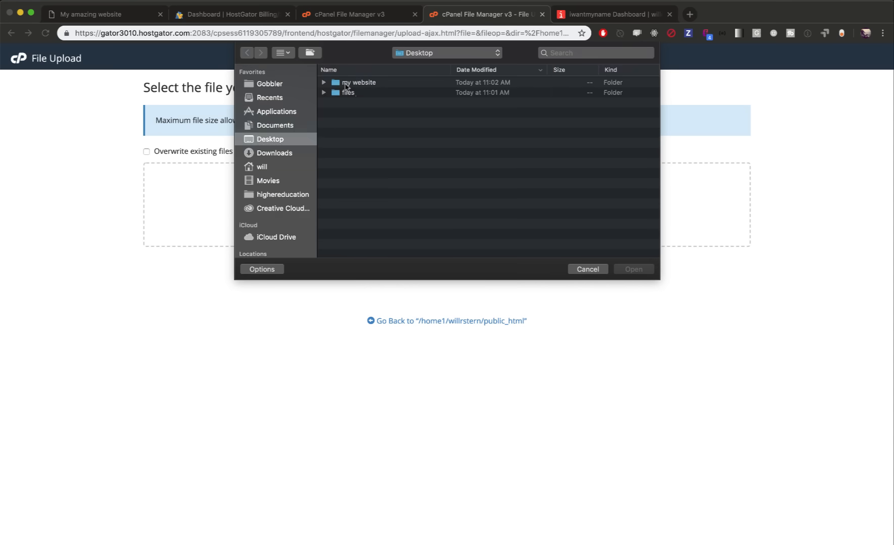
double_click(359, 83)
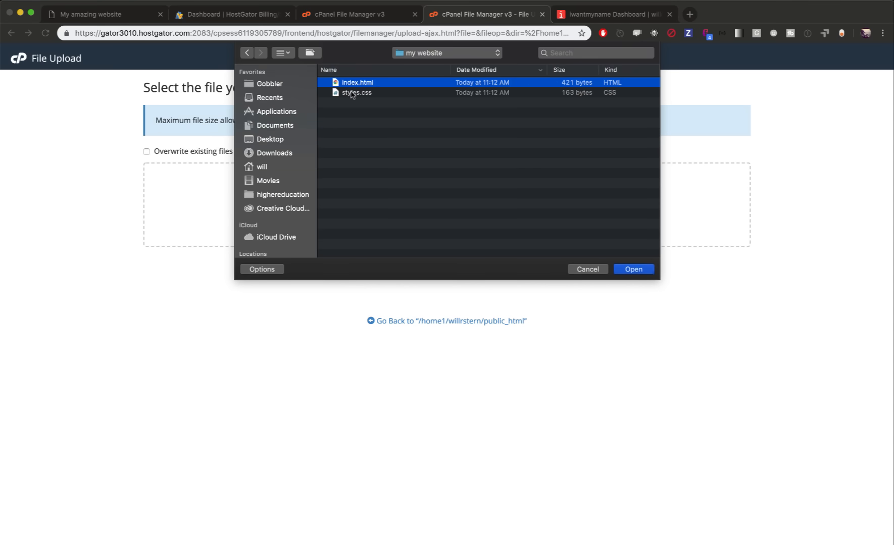
click(633, 269)
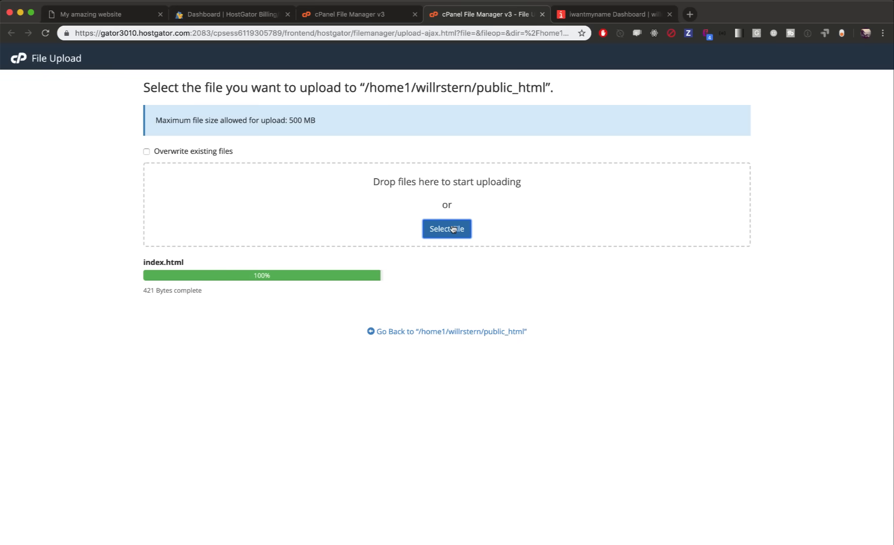
click(446, 229)
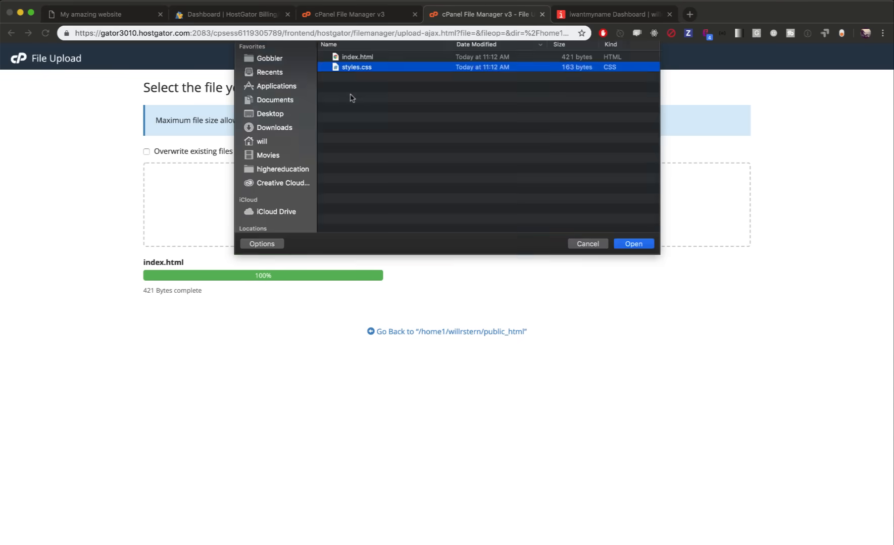
click(633, 243)
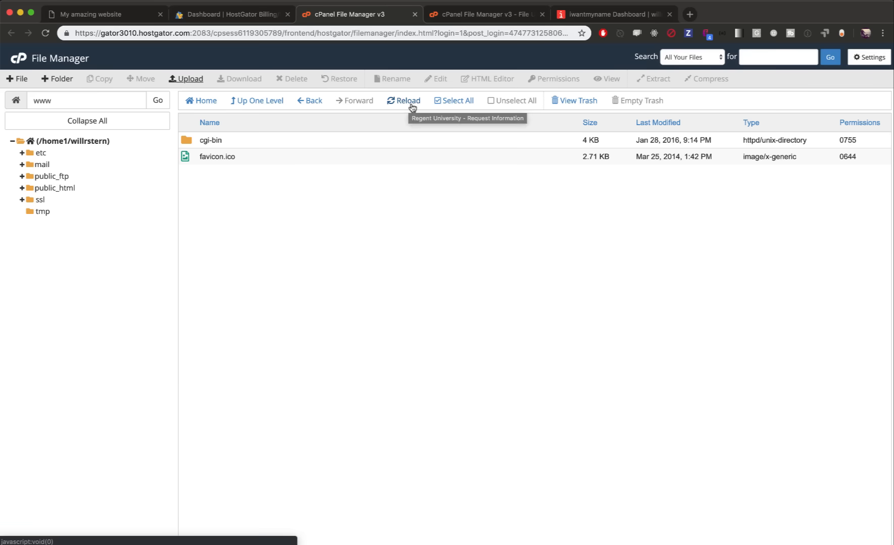
click(56, 188)
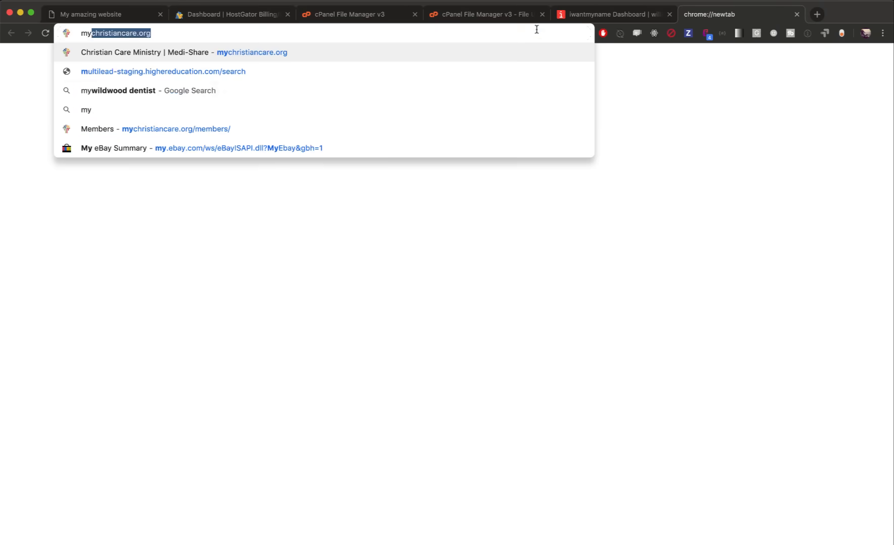
Visit myawesomenewwebsite.com in Chrome to see the live uploaded page
text(myawesomenew)
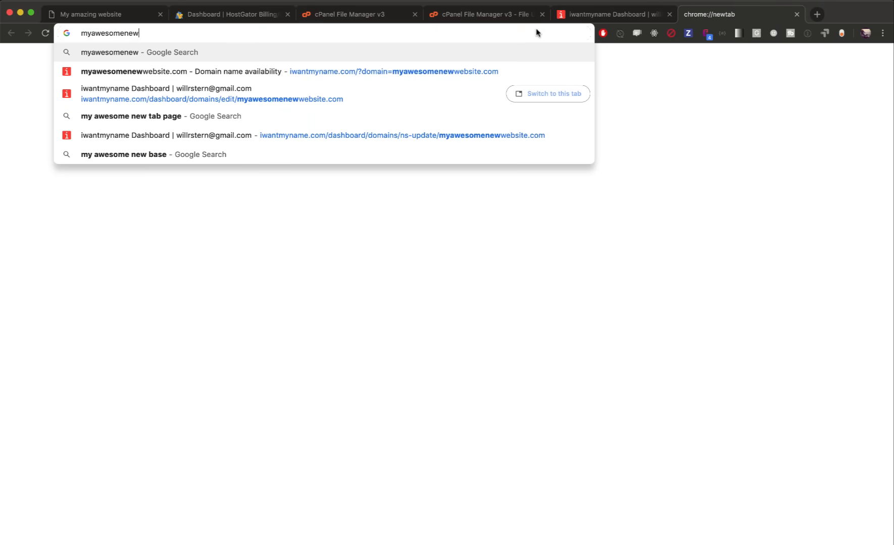
key(Return)
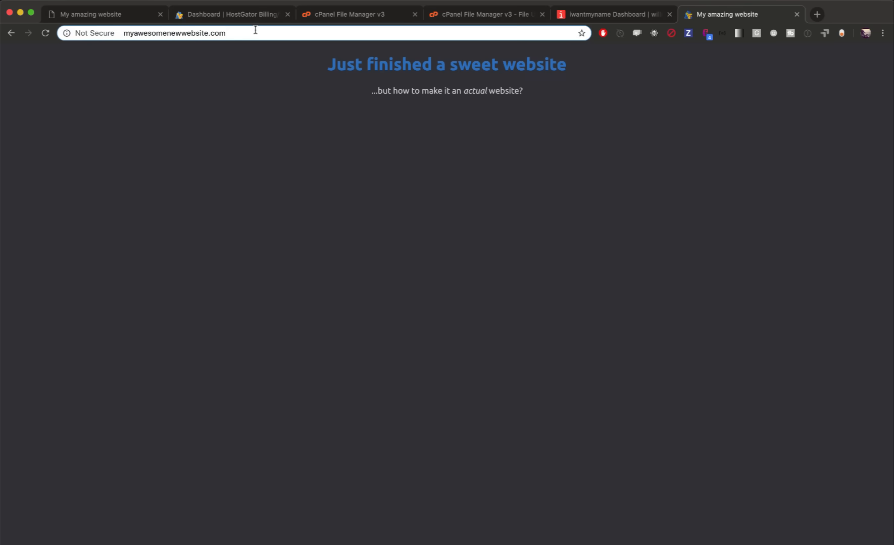
mouse_move(412, 35)
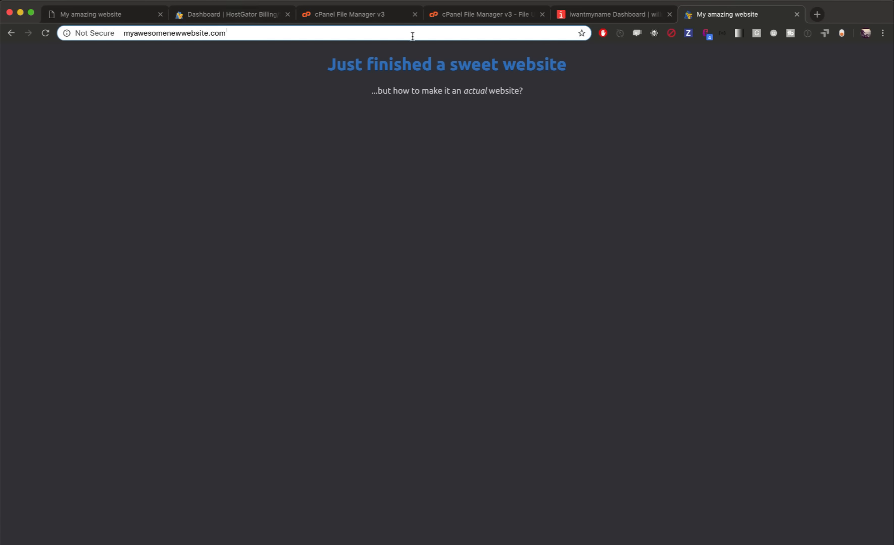